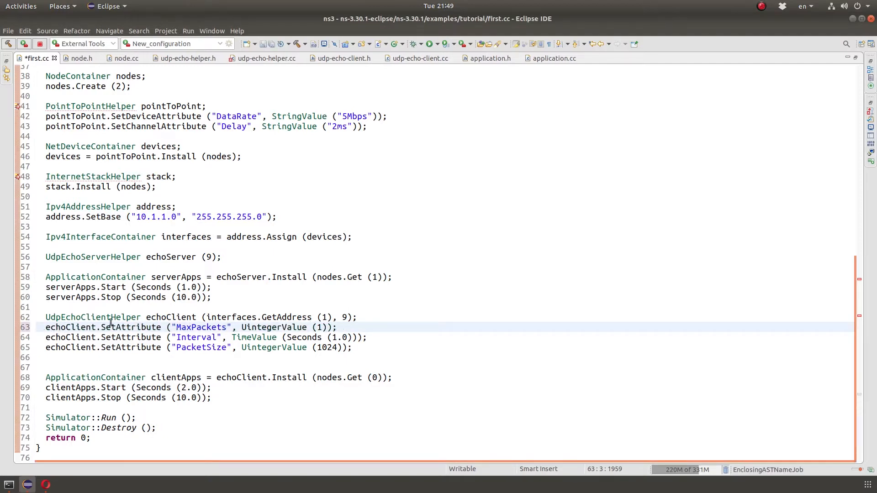
- Review the echo client's SetAttribute calls, Seconds uses and clientApps.Stop (Seconds (10.0)) in first.cc
double_click(130, 327)
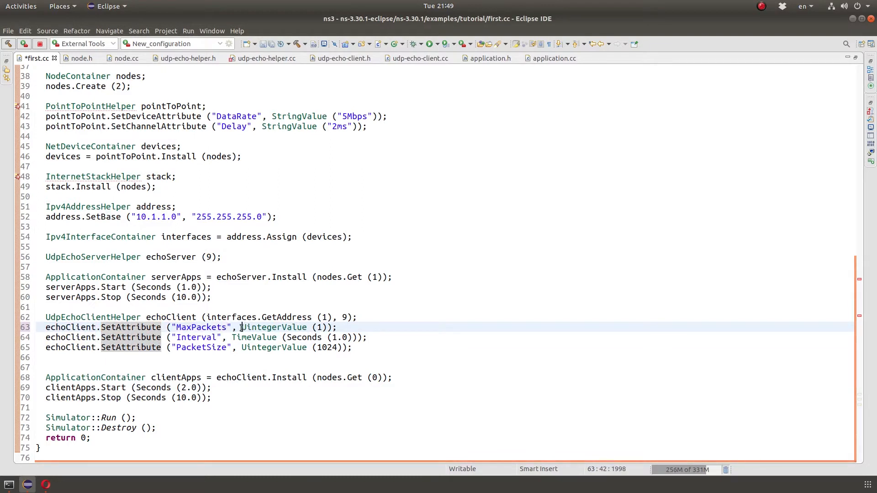
click(299, 337)
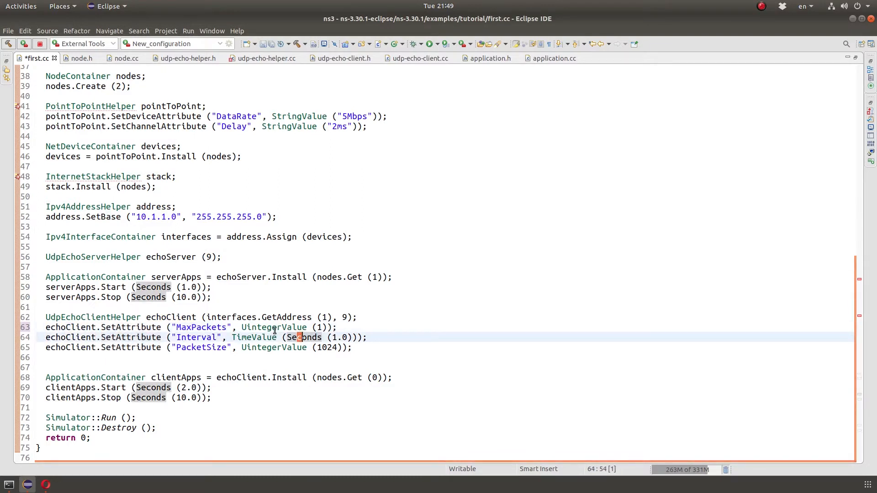
double_click(197, 337)
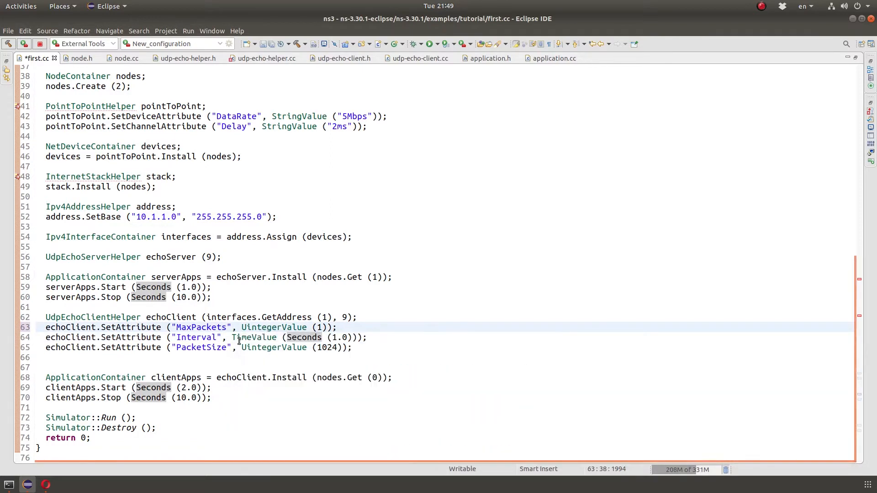
click(202, 327)
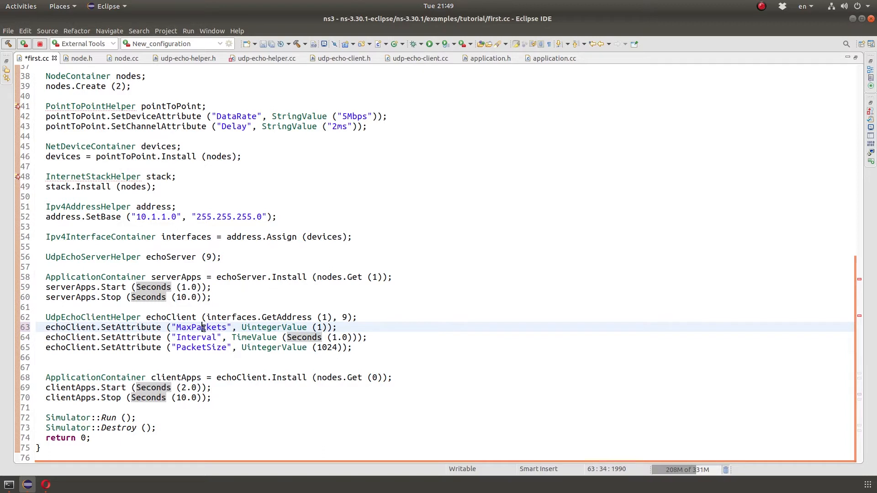
double_click(202, 327)
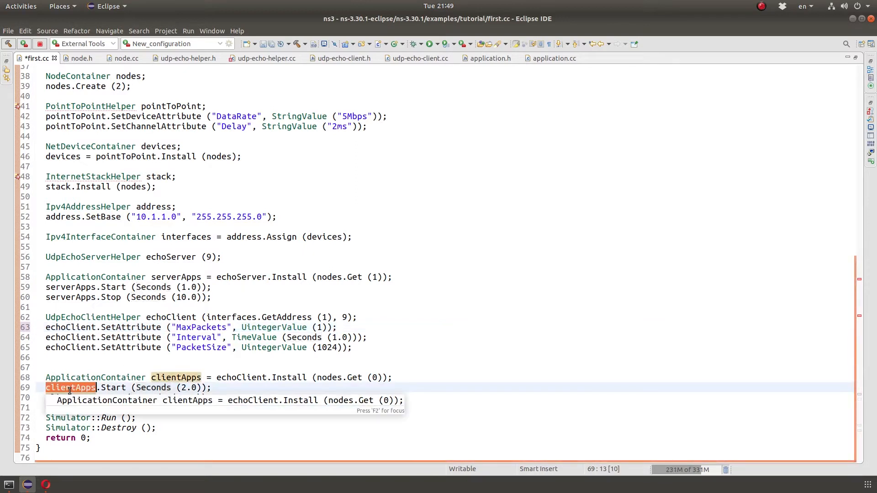
text(clientApps.Stop (Seconds (10.0));)
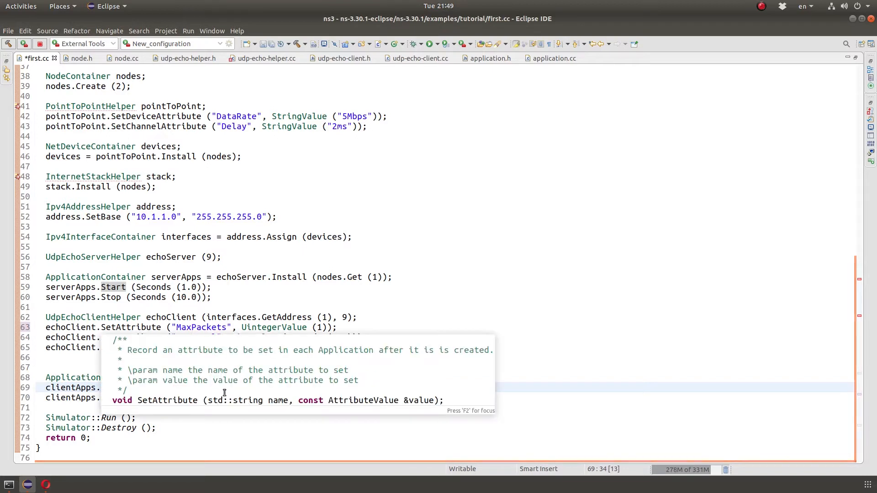
double_click(250, 400)
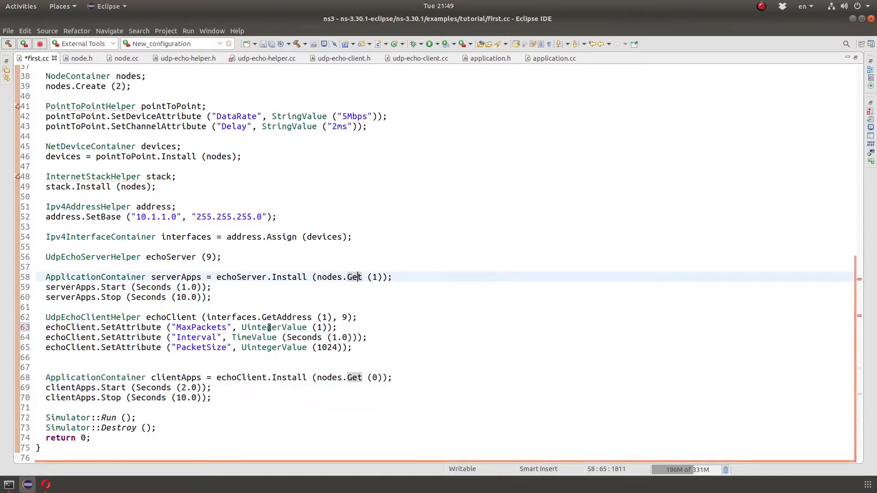
double_click(273, 328)
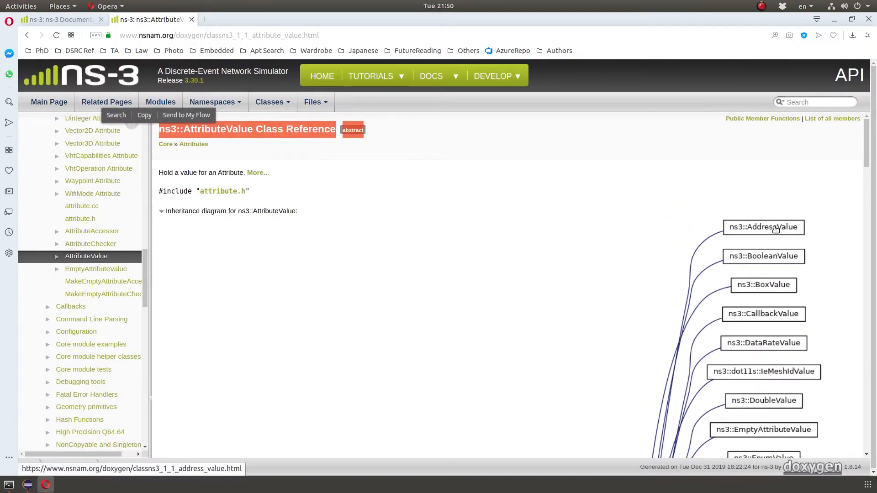
- Scroll first.cc and highlight echoClient's PacketSize and MaxPackets attribute lines
scroll(down, 3)
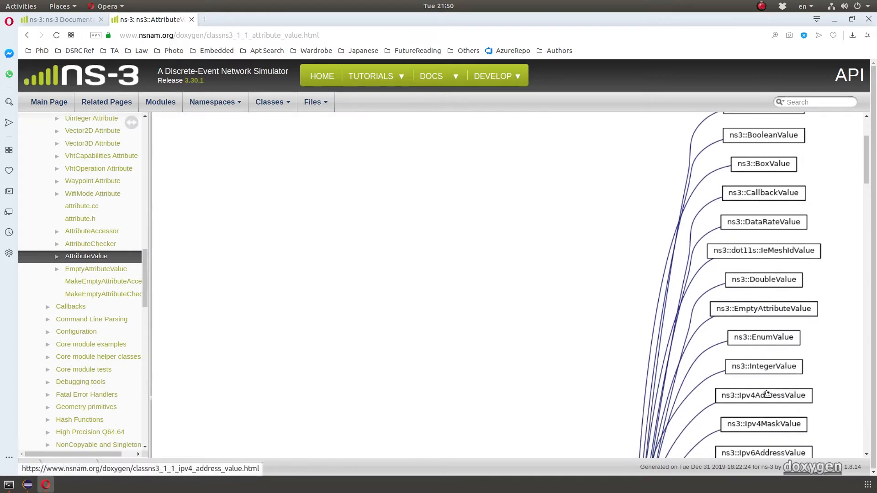
scroll(down, 3)
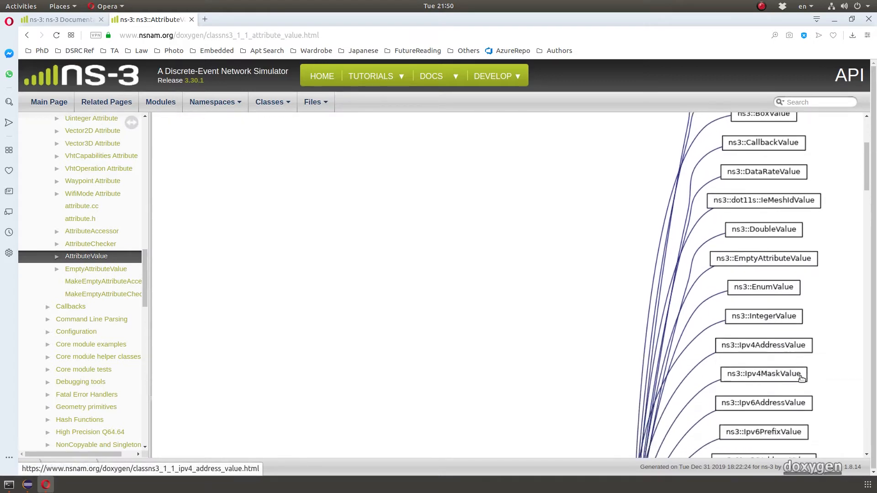
scroll(down, 3)
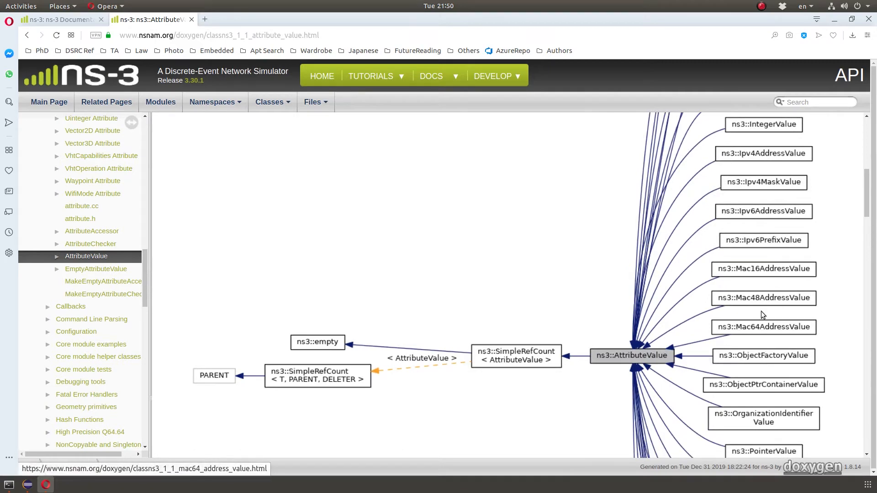
mouse_move(763, 409)
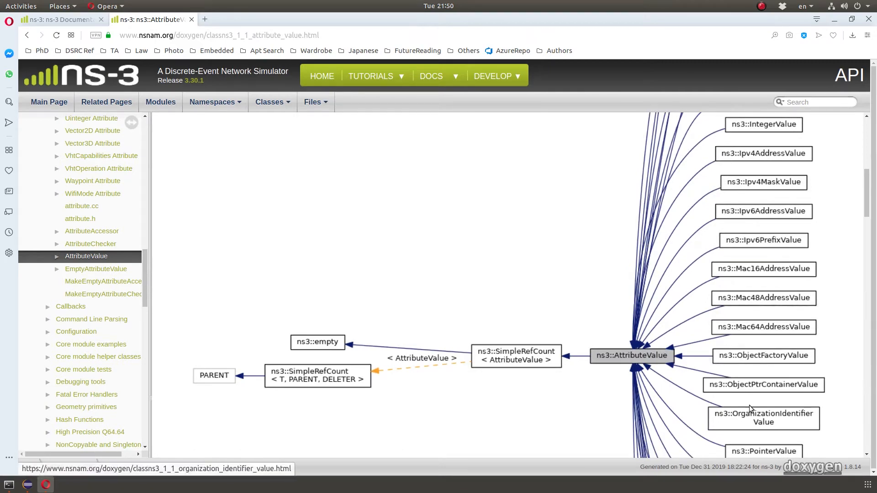
scroll(down, 3)
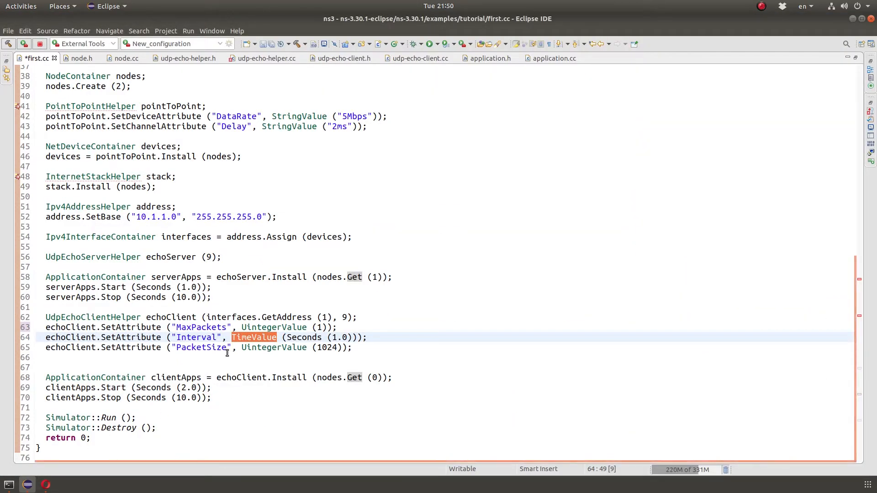
click(65, 327)
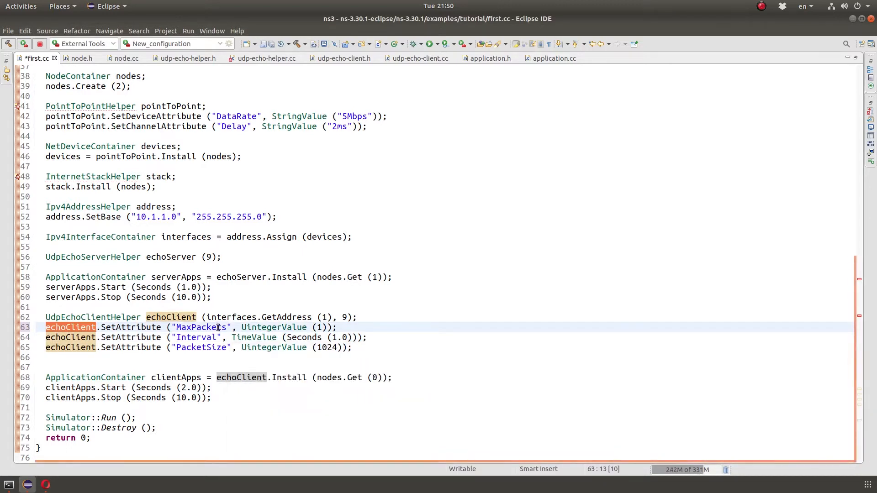
double_click(200, 327)
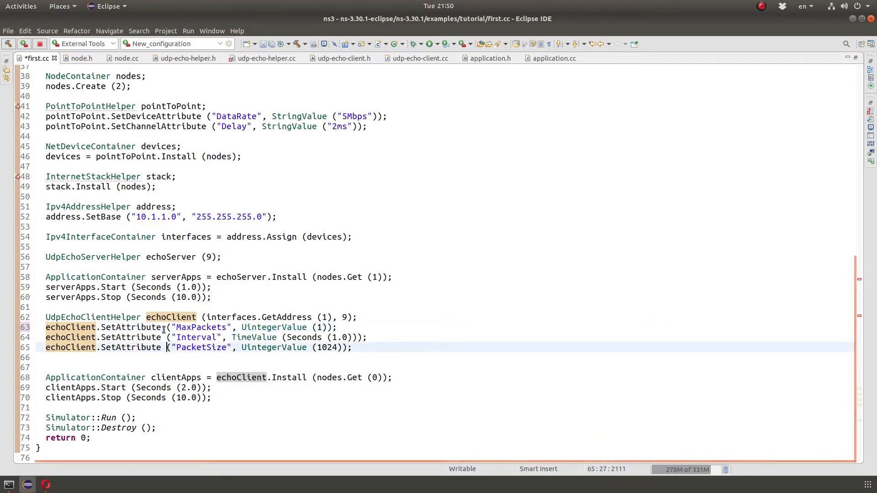
double_click(202, 327)
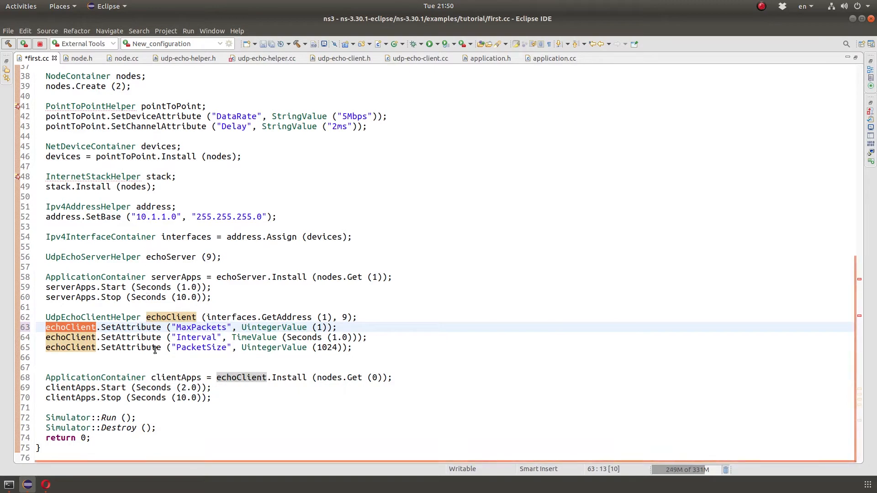
mouse_move(131, 327)
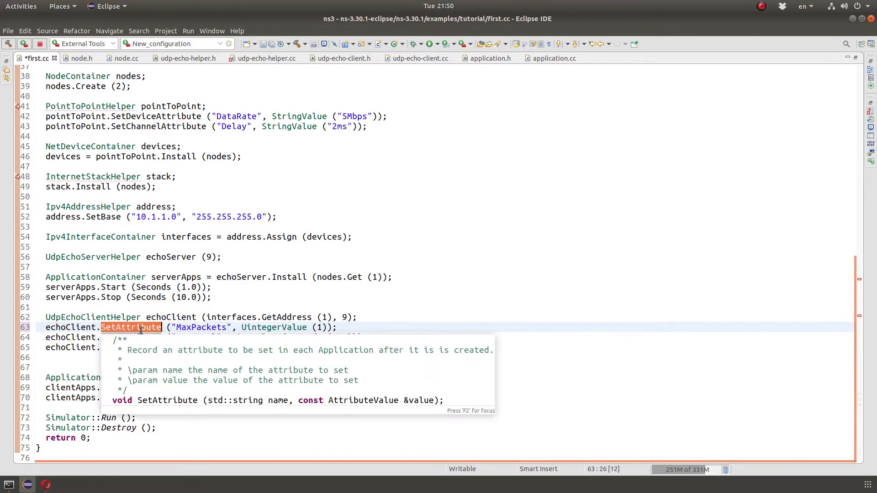
- Review Node::GetTypeId in node.h and its DeviceList and ApplicationList attributes in node.cc
click(79, 58)
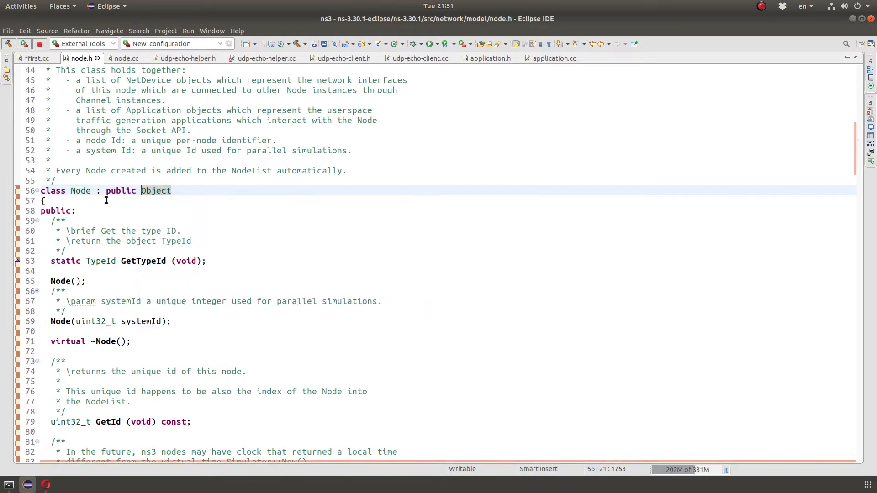
double_click(143, 260)
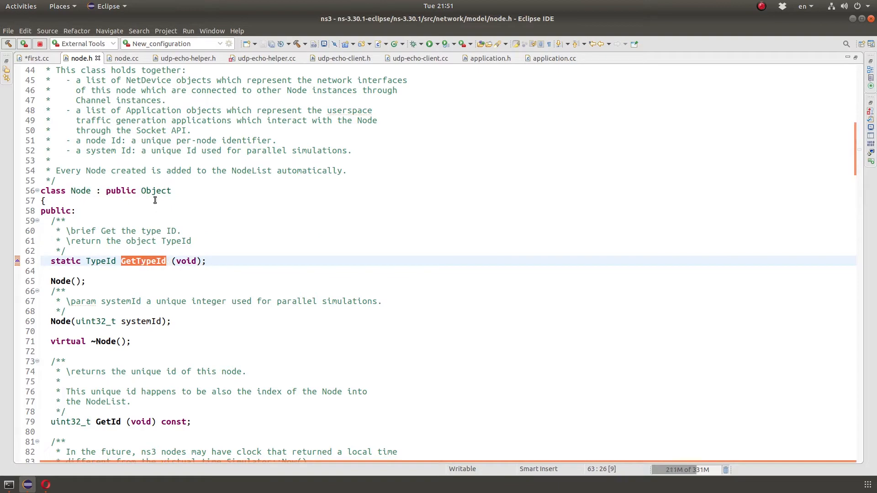
click(126, 58)
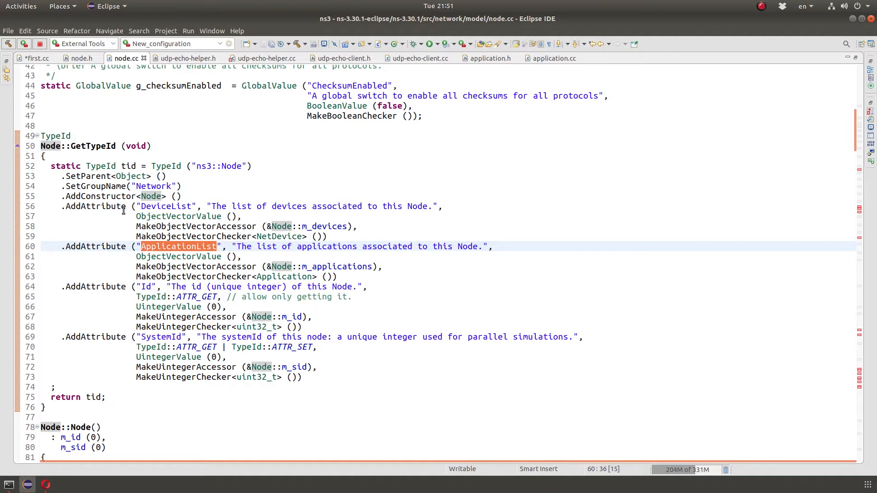
double_click(95, 206)
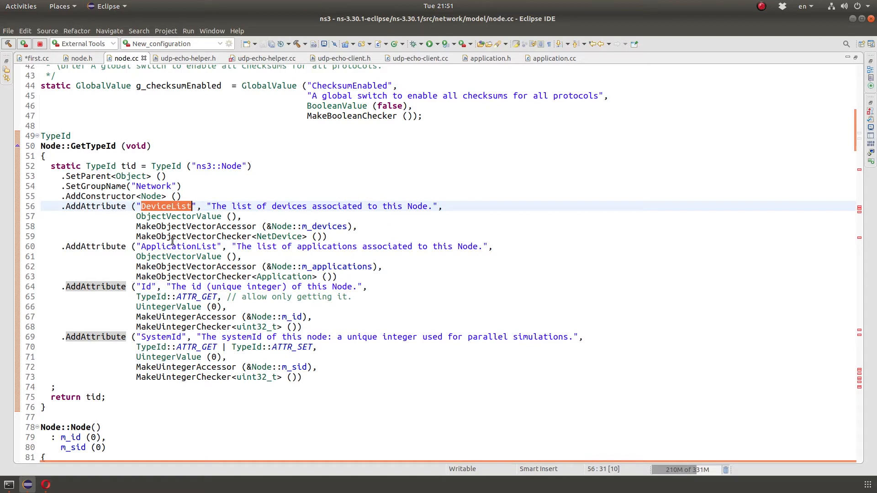
double_click(178, 246)
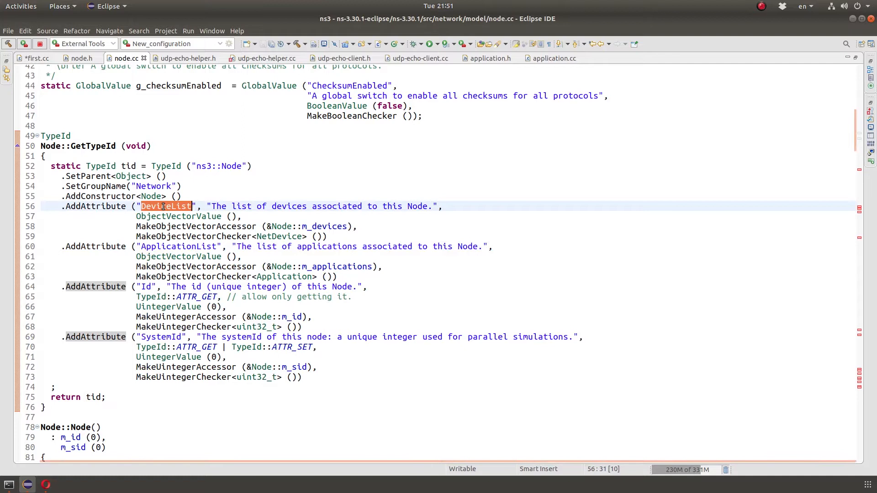
mouse_move(172, 248)
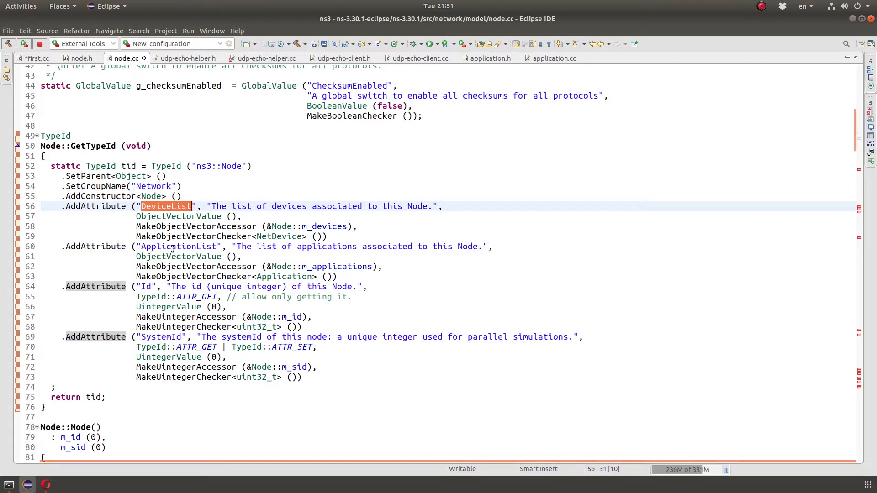
double_click(178, 246)
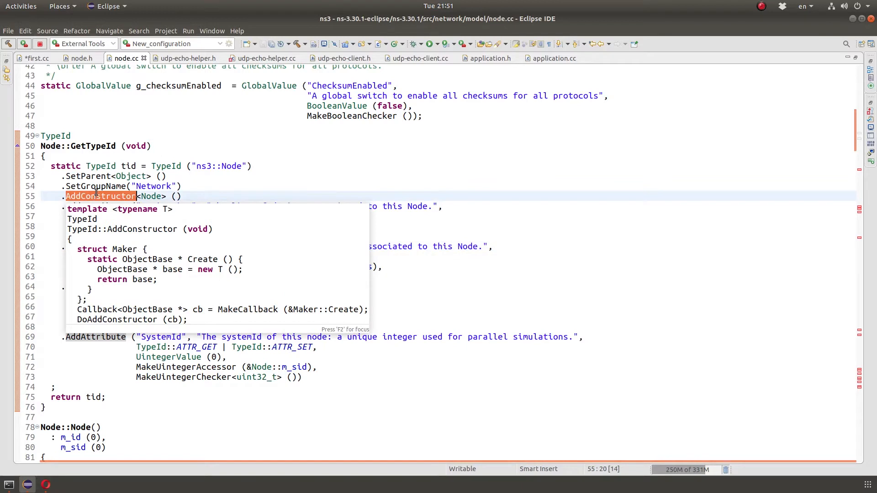
click(88, 175)
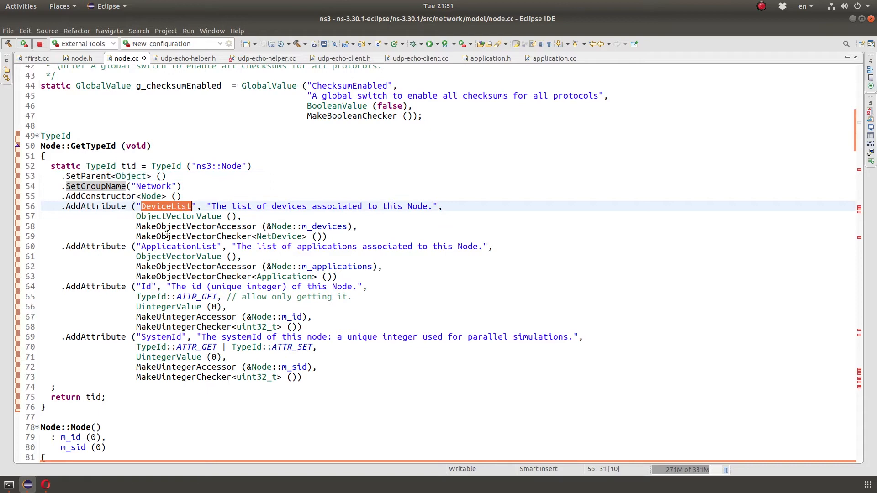
double_click(178, 247)
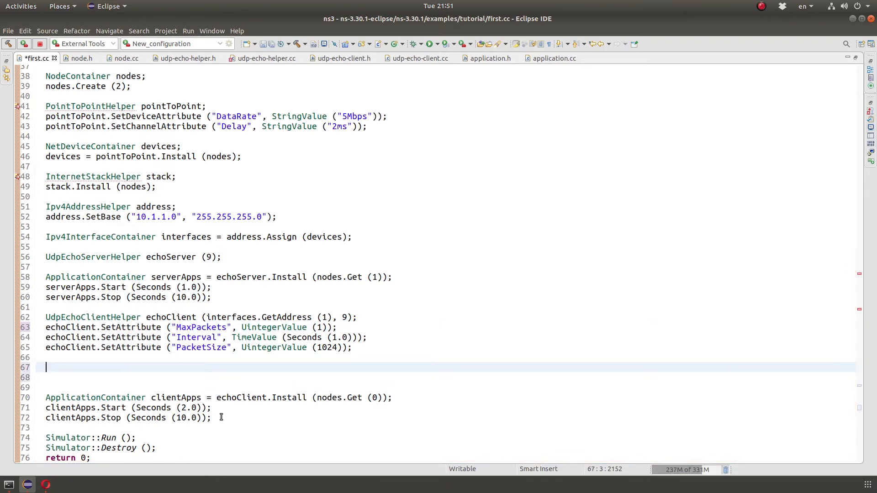
- Type Config::Set("/NodeList/*/ApplicationList/*/ on line 67, confirming ApplicationList in node.cc
text(Con)
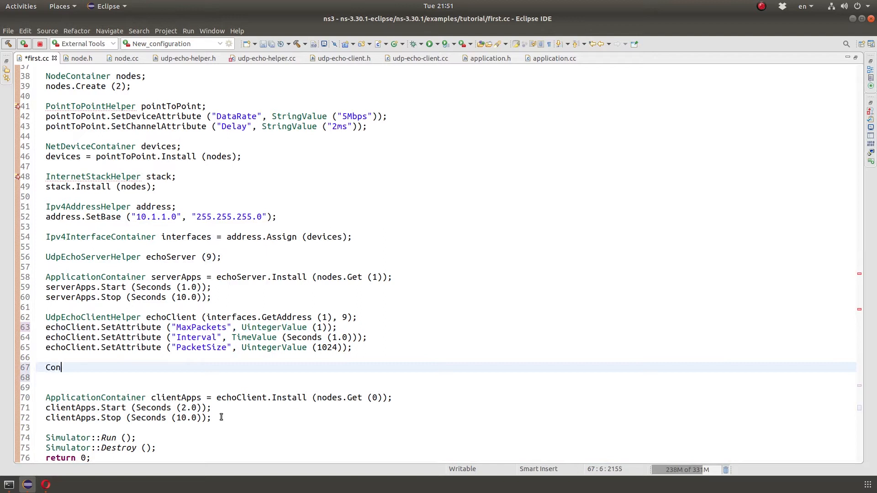
text(fig::)
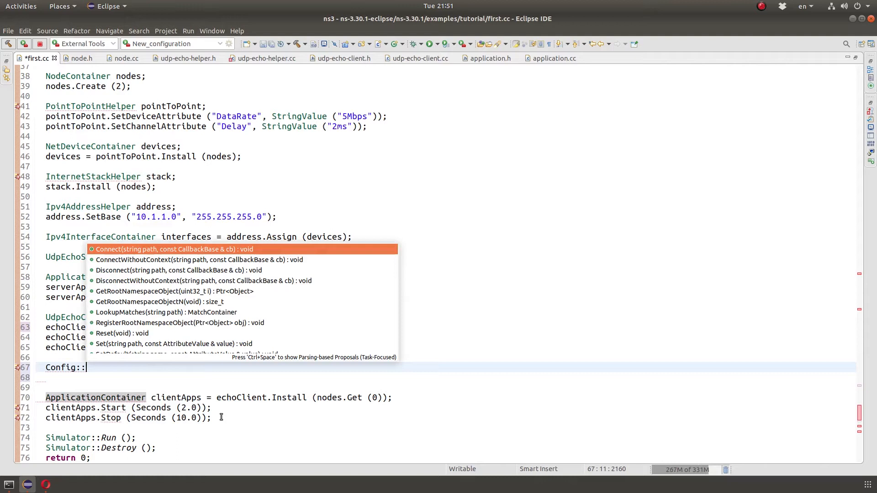
text(Set()
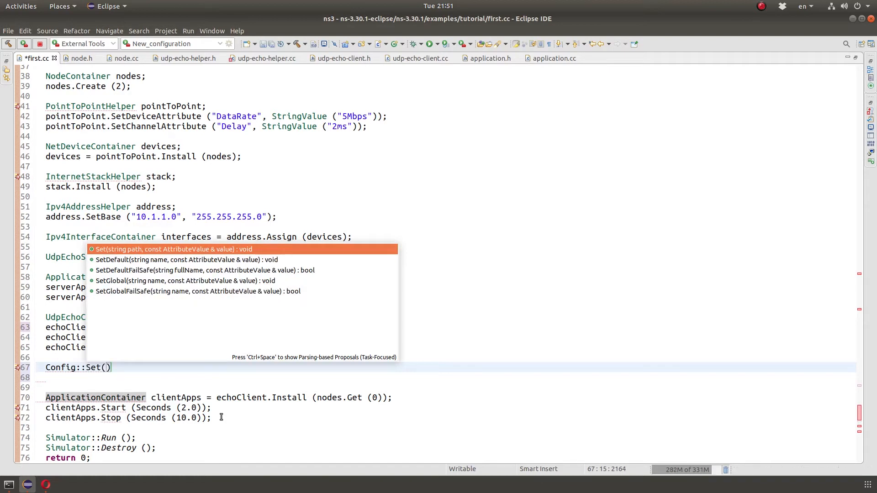
text("/H")
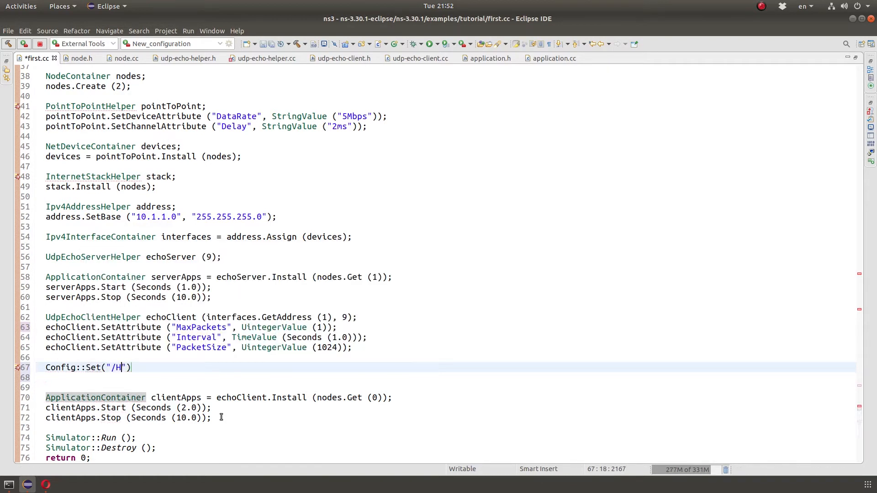
text(ode)
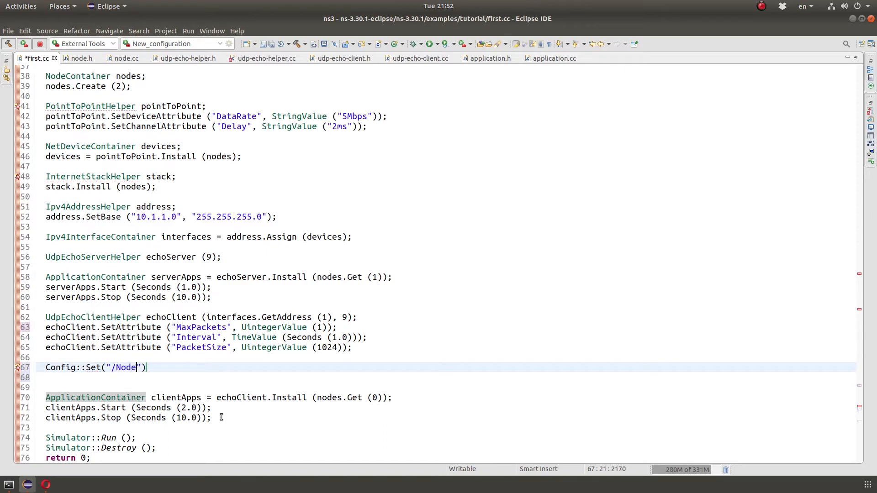
text(List/*/)
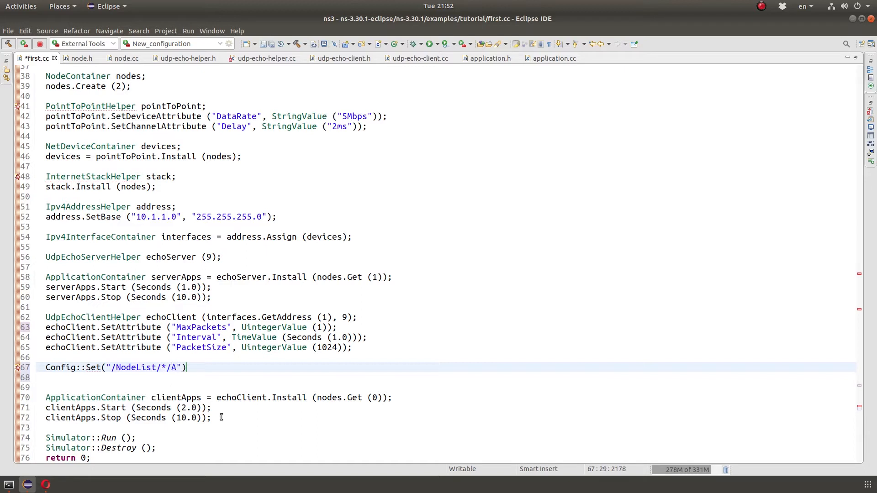
text(ApplicationList)
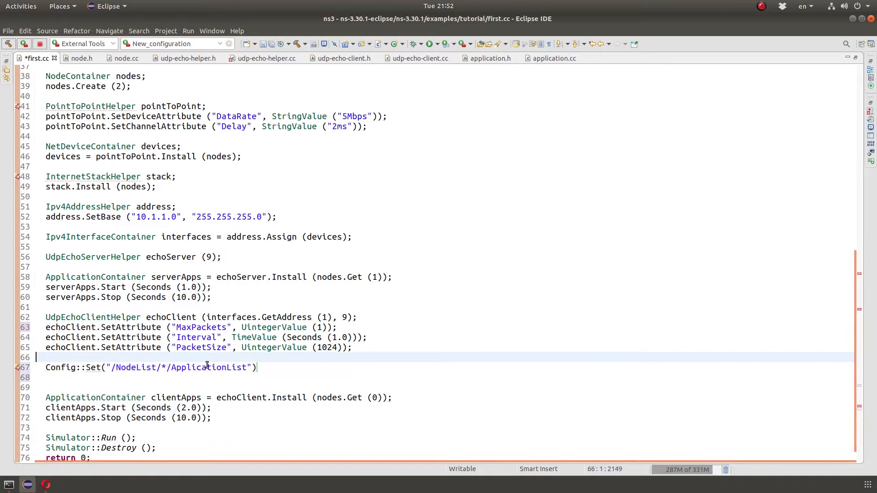
double_click(207, 367)
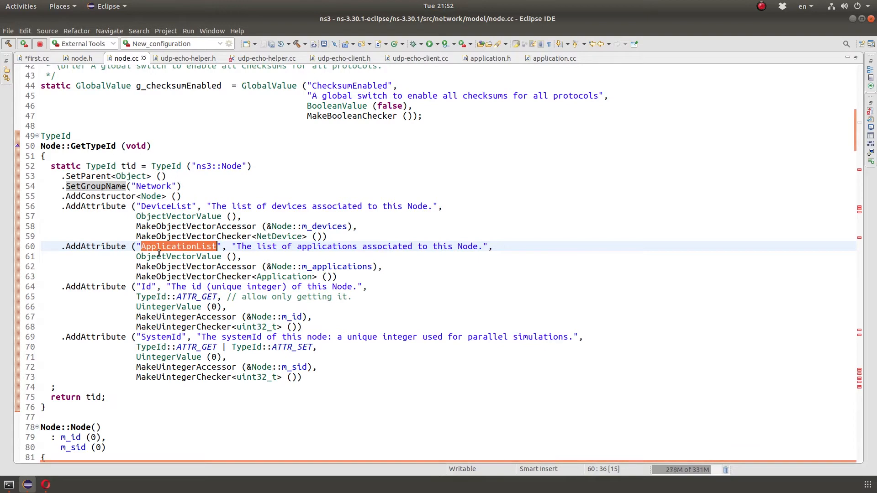
mouse_move(36, 73)
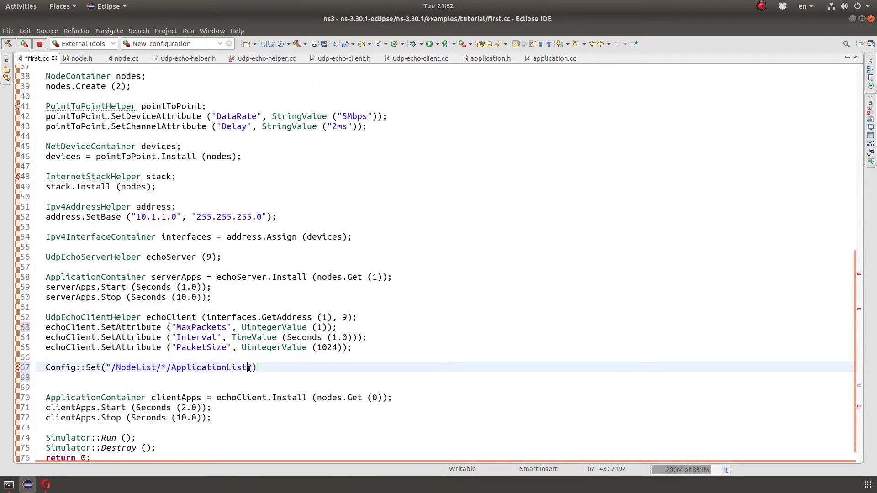
text(*/)
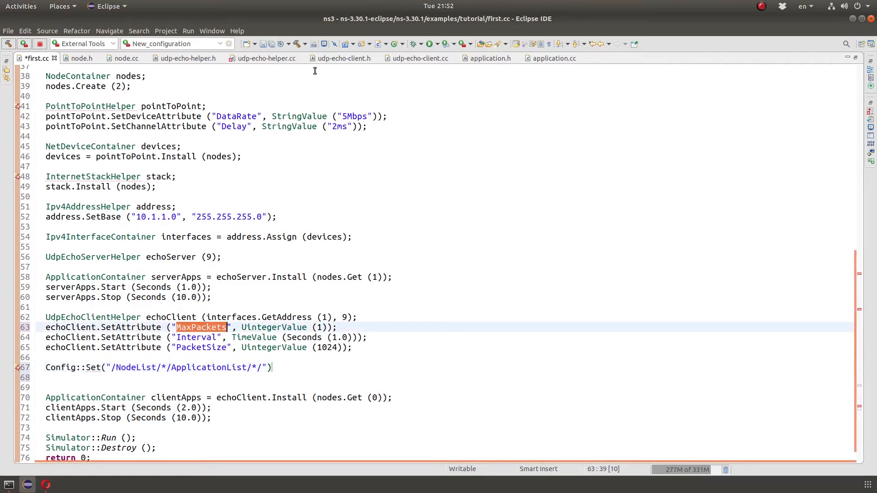
- Check udp-echo-client.h GetTypeId, Application's AddAttribute, and the MaxPackets default of 100
click(343, 58)
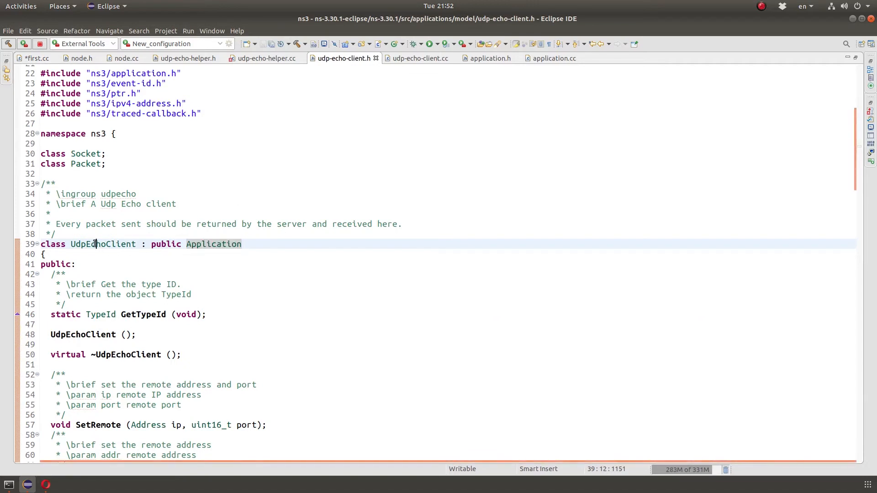
double_click(102, 244)
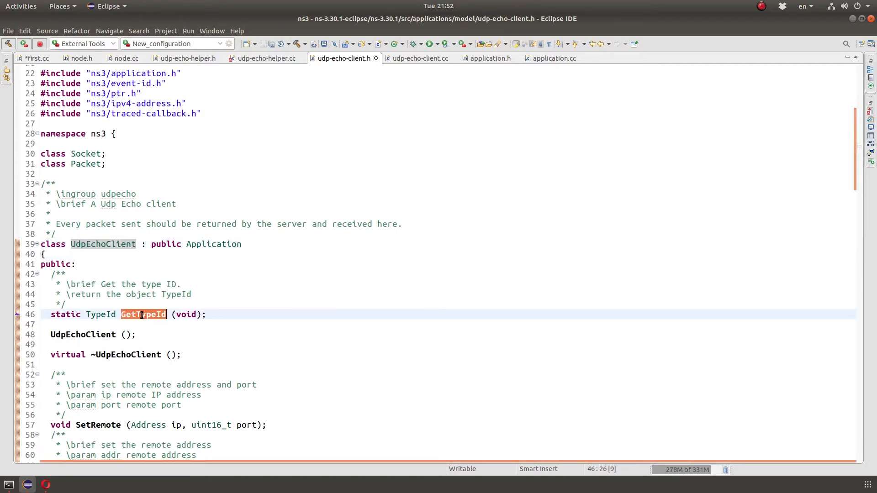
mouse_move(143, 315)
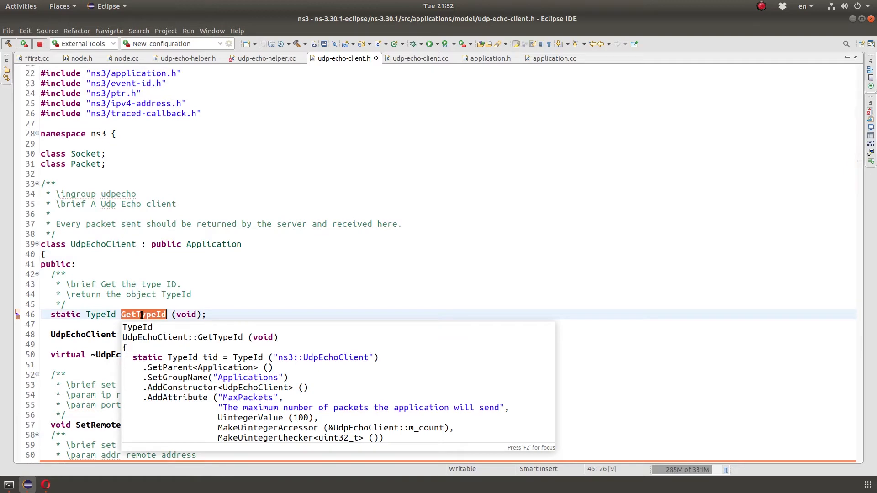
click(554, 58)
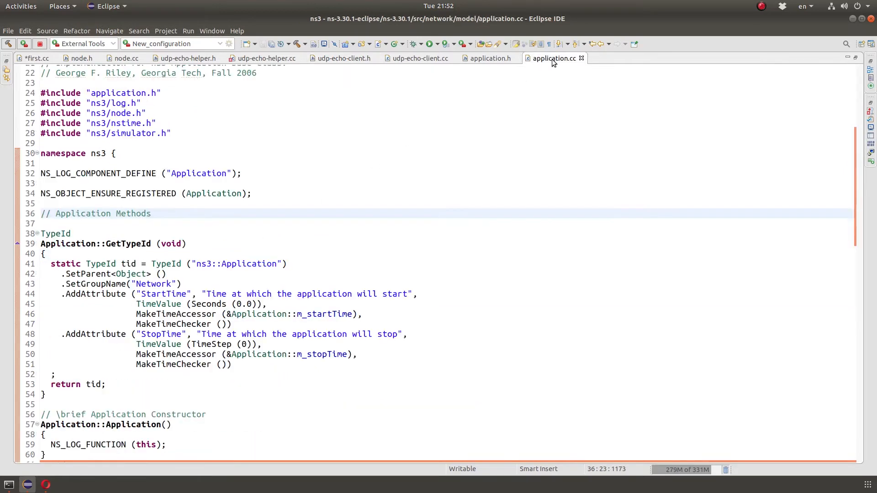
double_click(95, 293)
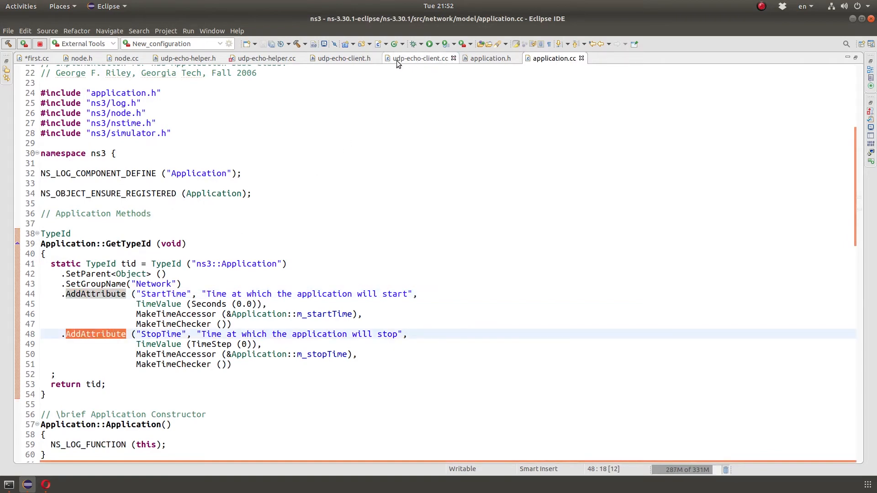
click(419, 58)
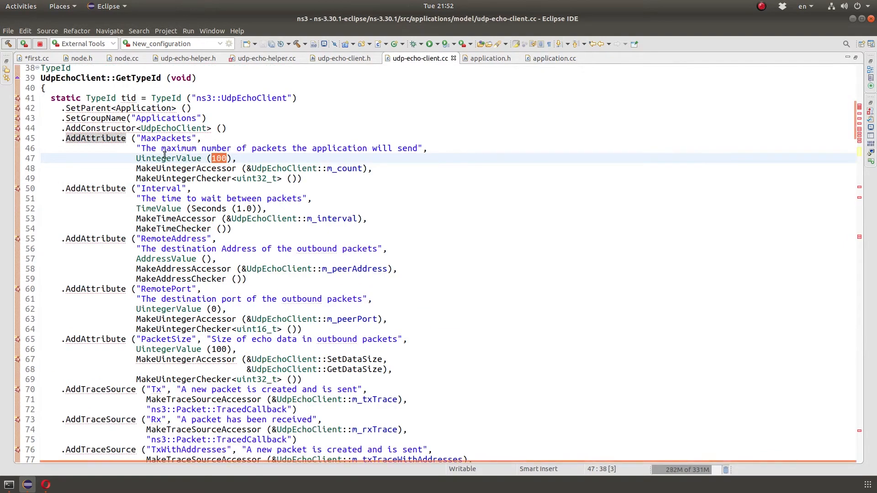
double_click(161, 189)
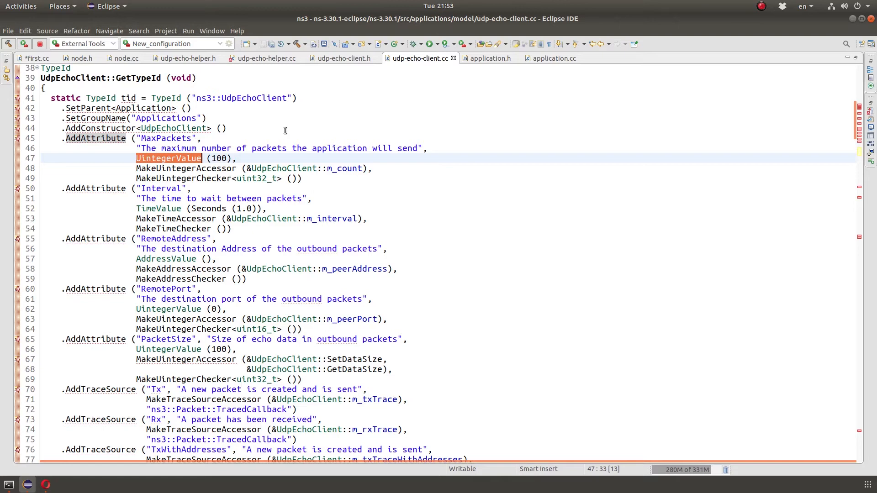
- Finish the Config::Set path with MaxPackets and the value UintegerValue(3)
click(32, 58)
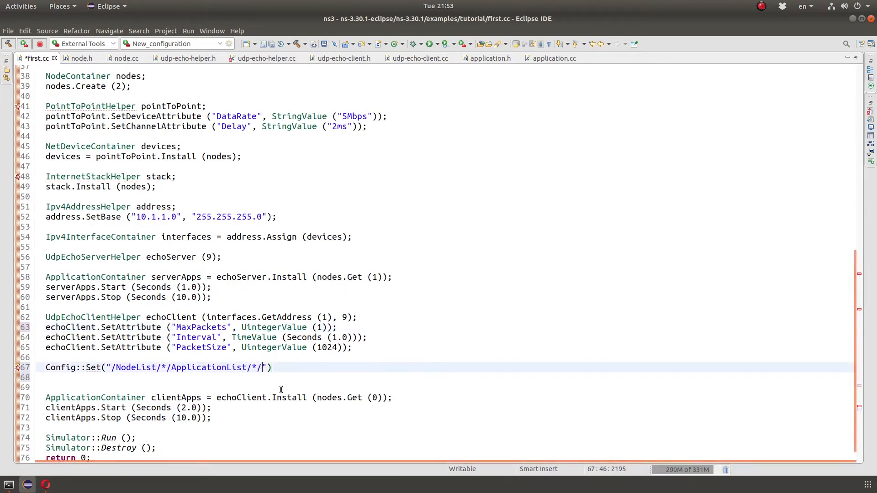
text(MaxPac)
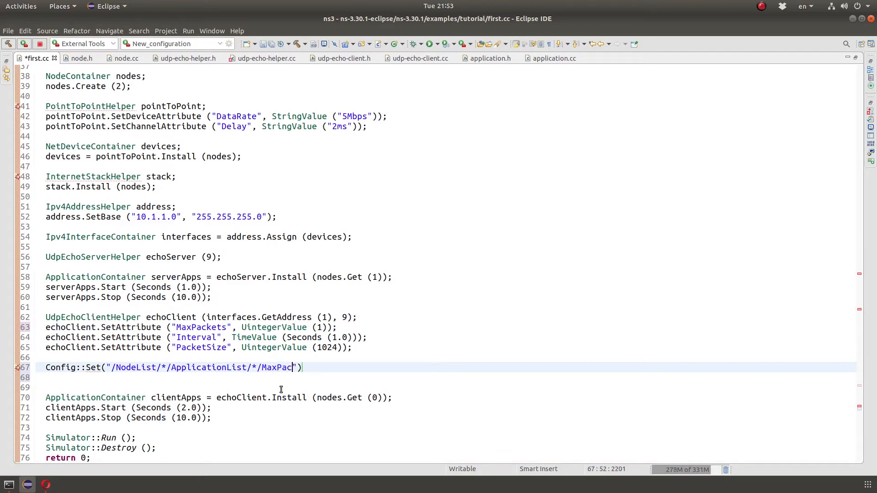
text(kets)
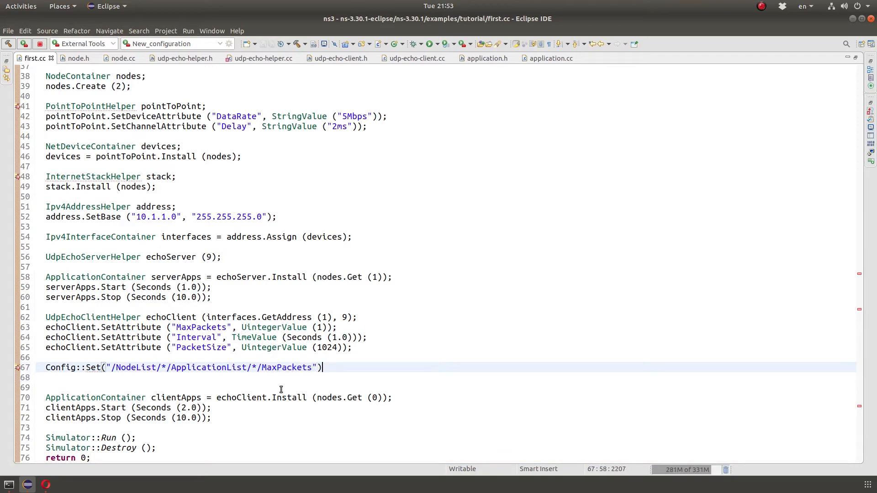
text(;)
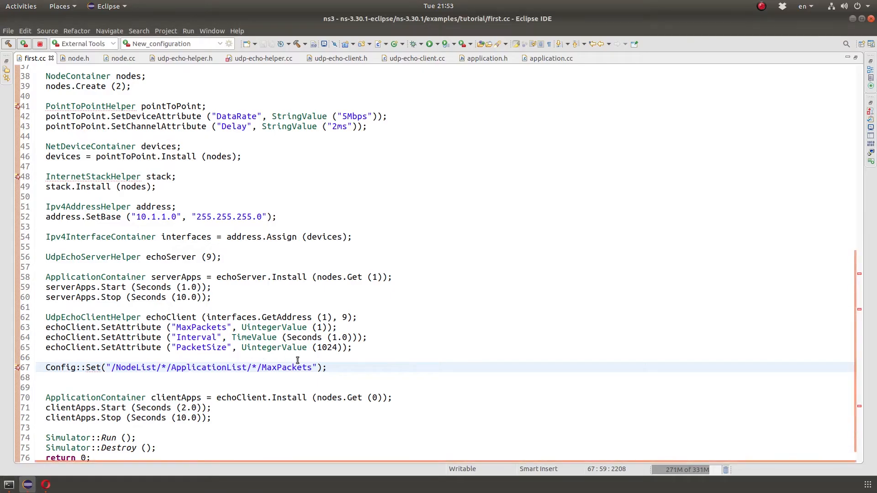
text(, U)
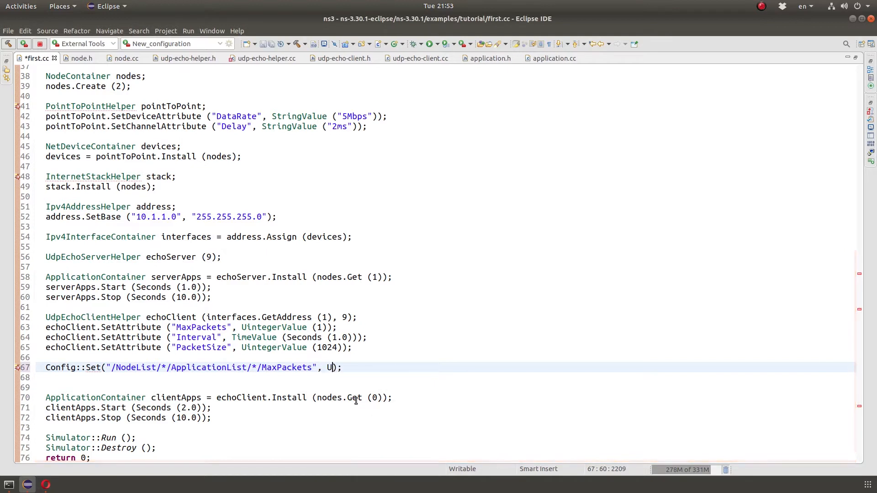
text(integerValue()
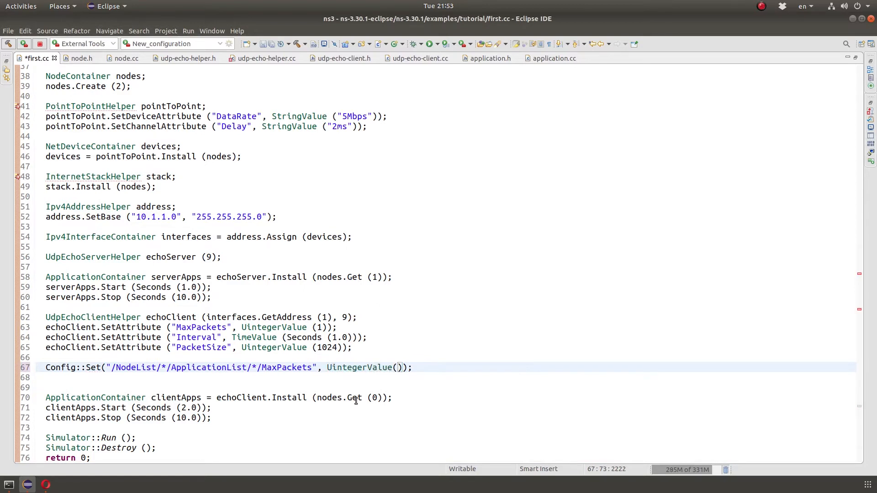
text(3)
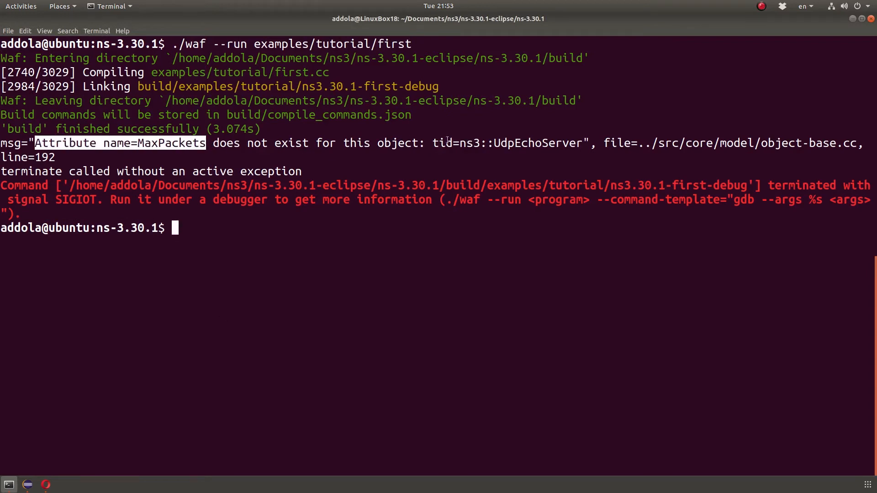
- Highlight the 'Attribute name=MaxPackets' error in the failed run's output
double_click(537, 143)
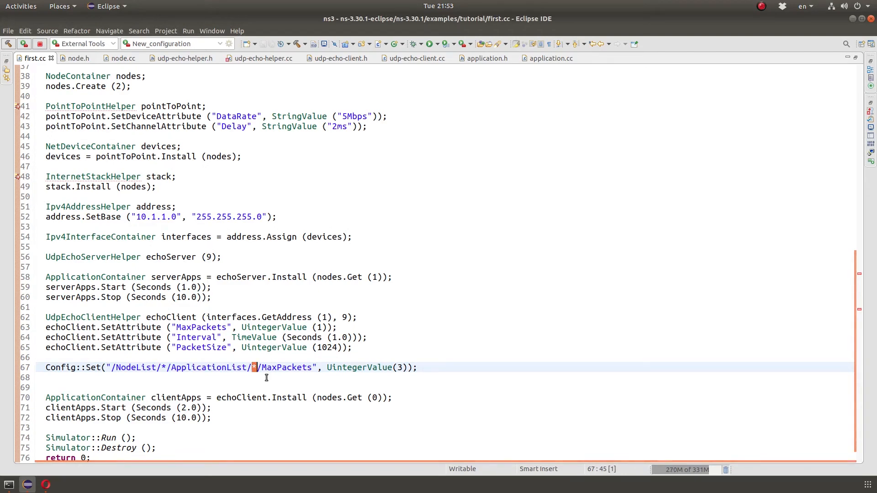
- Insert $ns3::UdpEchoClient/ before MaxPackets, verifying the type name in udp-echo-client.cc and .h
text(/$ns3::Udp)
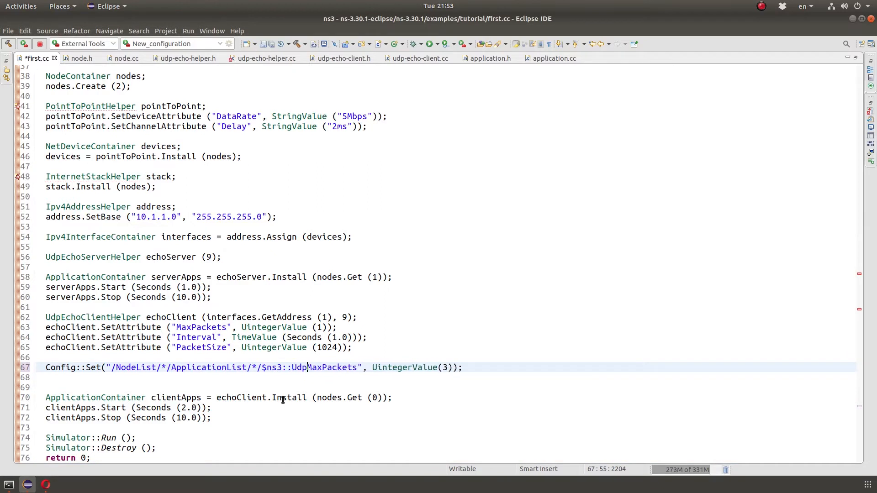
text(EchoClient/)
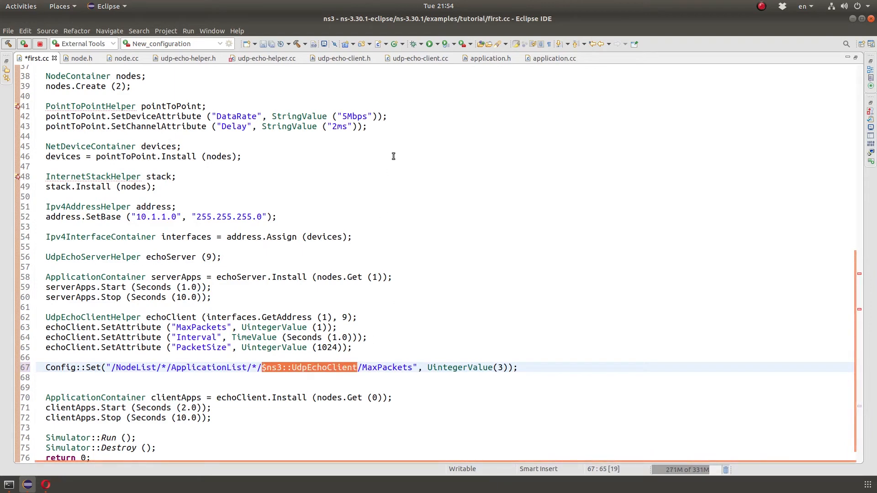
click(417, 58)
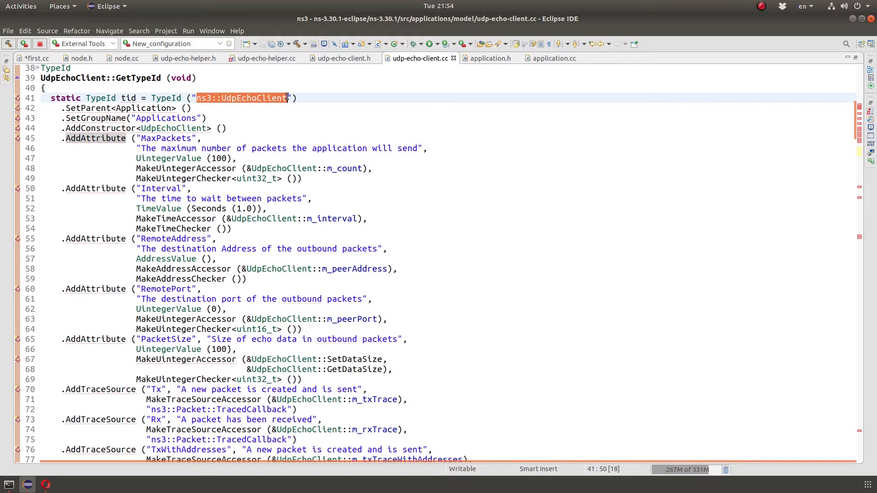
click(343, 58)
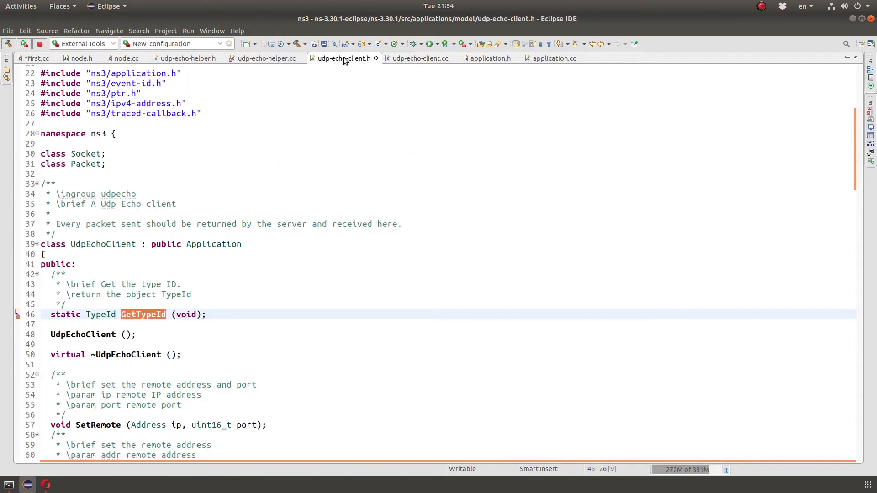
click(33, 58)
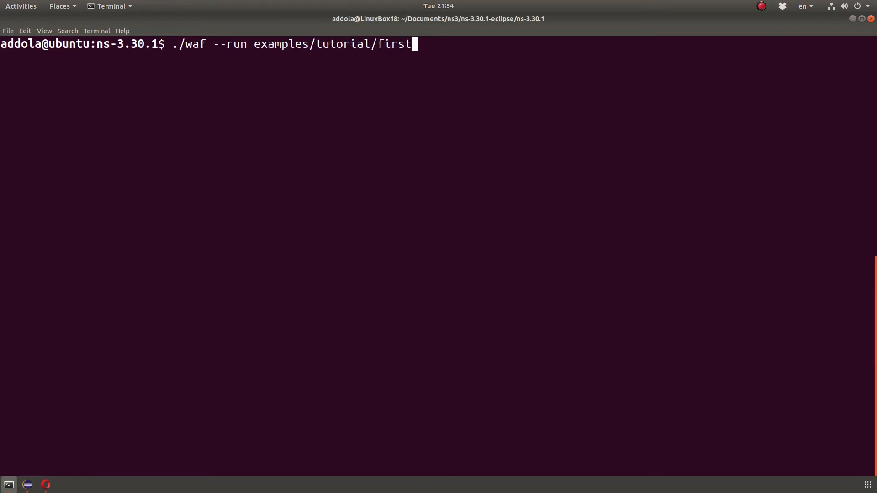
- Rerun ./waf --run examples/tutorial/first on the cleared terminal
key(Return)
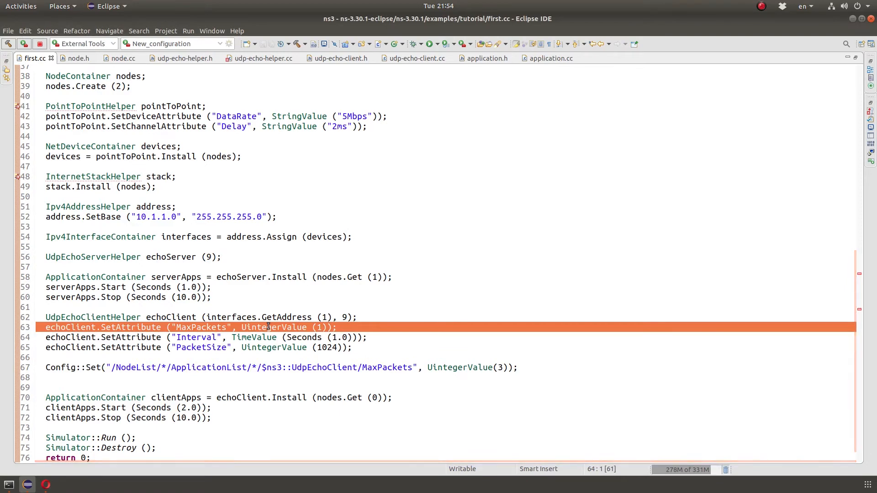
- Select the line 63 MaxPackets attribute and dismiss the editor context menu
double_click(273, 327)
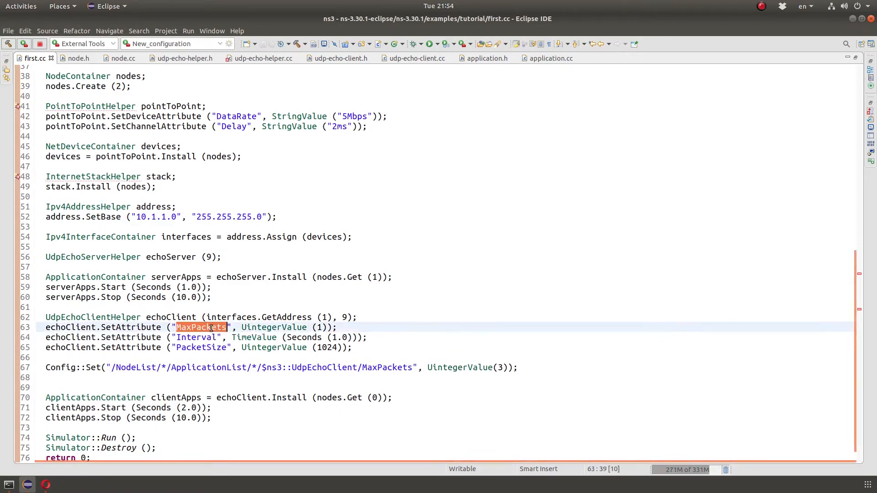
click(229, 327)
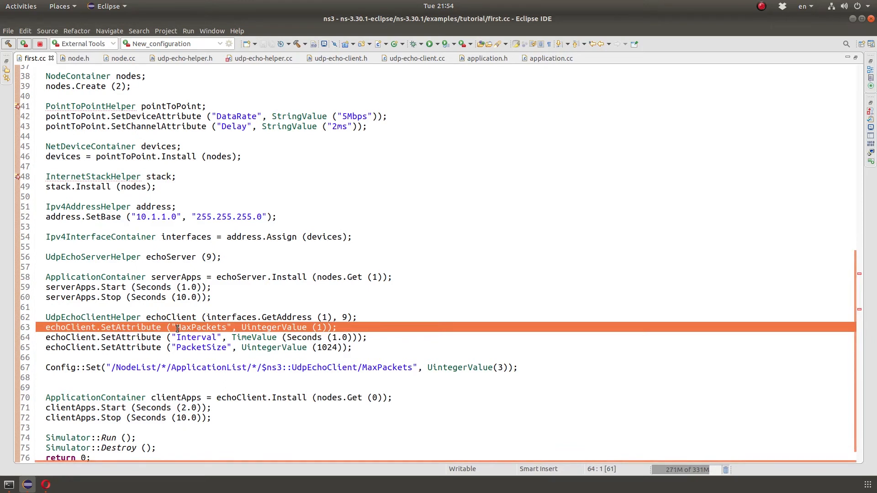
right_click(200, 327)
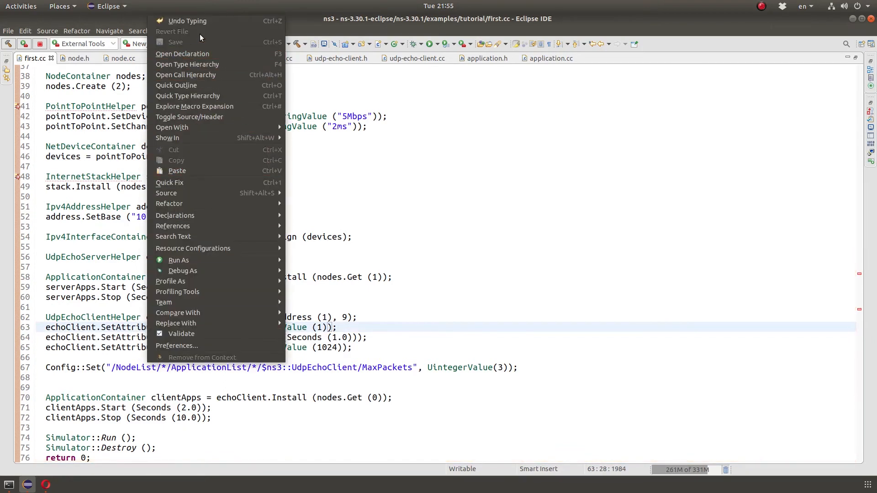
click(396, 321)
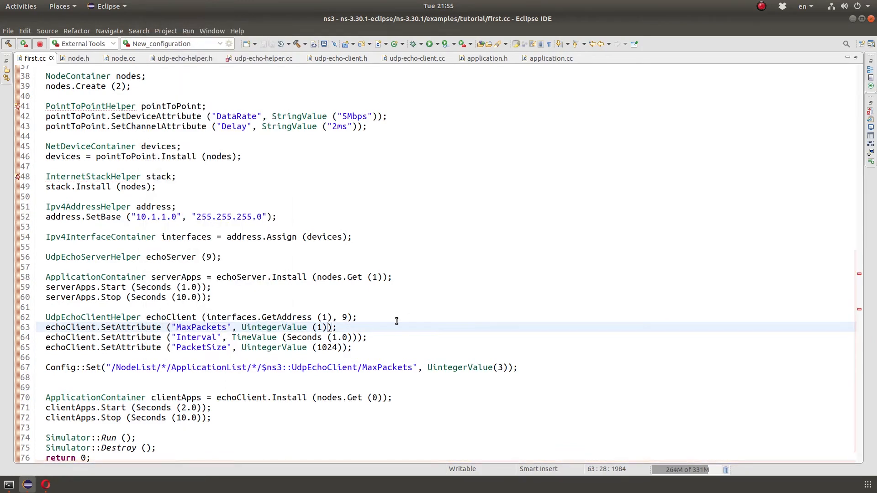
- Open SetAttribute's declaration in udp-echo-helper.h and its m_factory.Set implementation in udp-echo-helper.cc
double_click(131, 337)
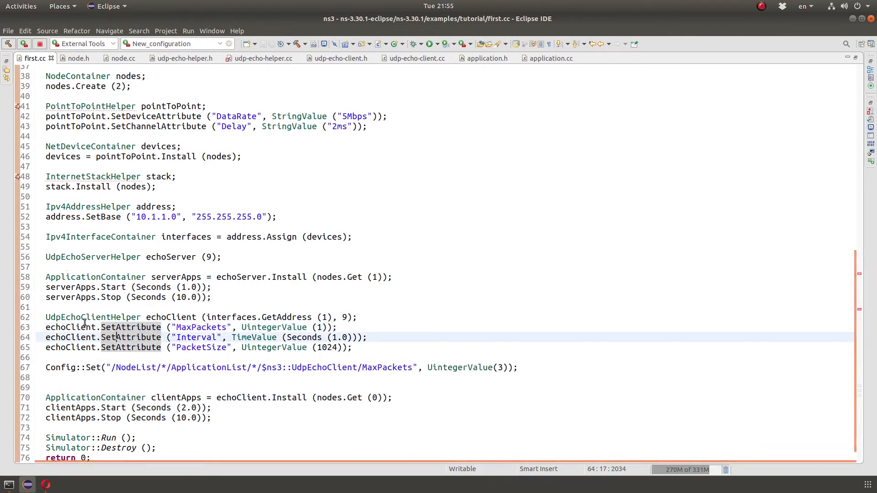
right_click(132, 327)
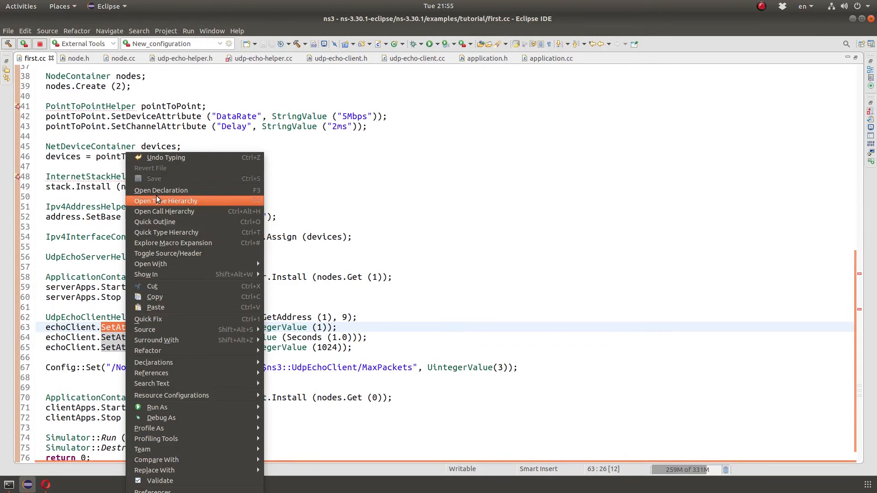
click(161, 190)
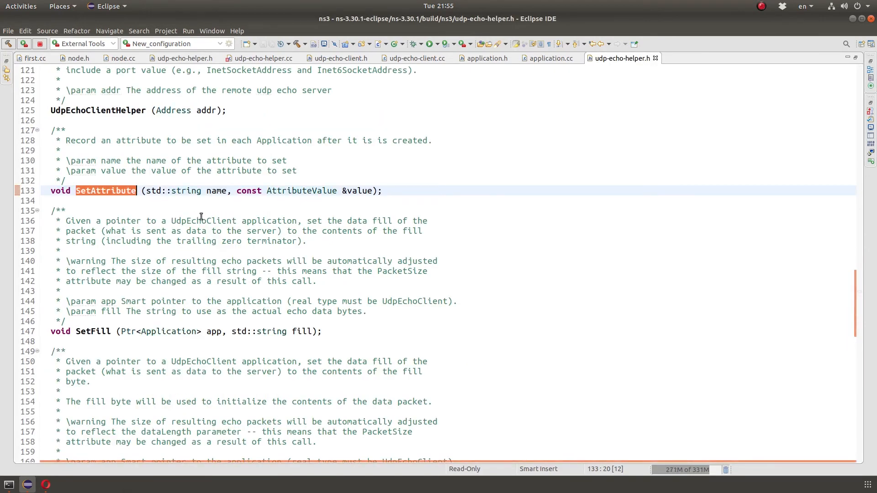
click(263, 58)
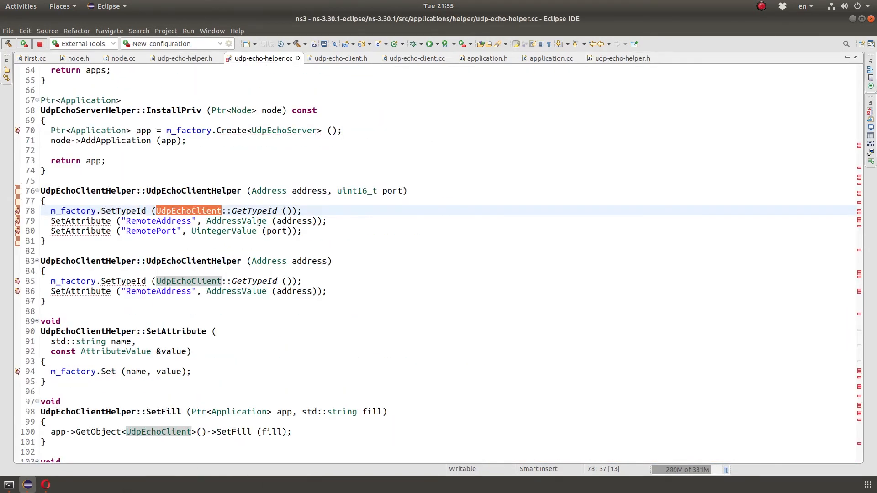
double_click(72, 211)
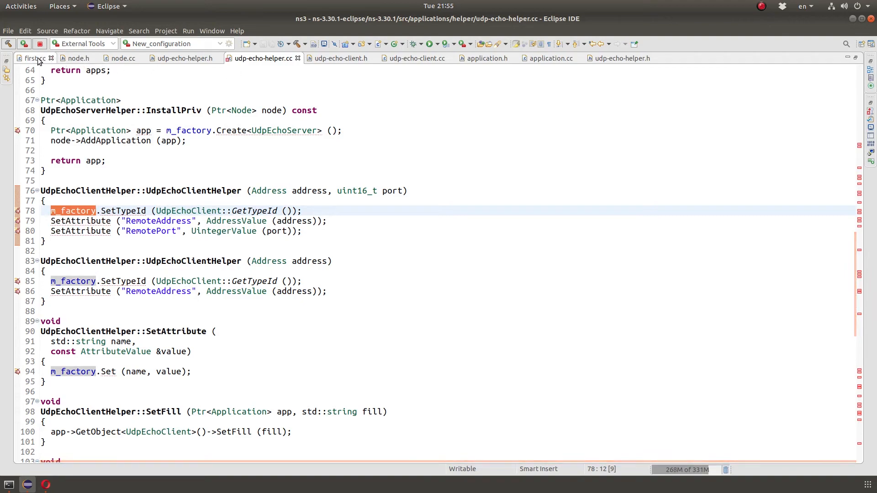
click(34, 58)
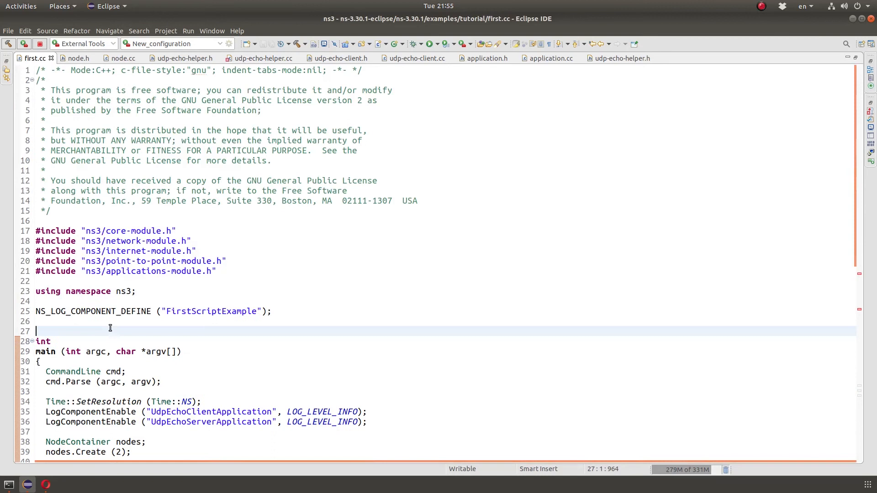
- Add a void DoIt() function and move the Config::Set MaxPackets line into it
text(void DoIt()
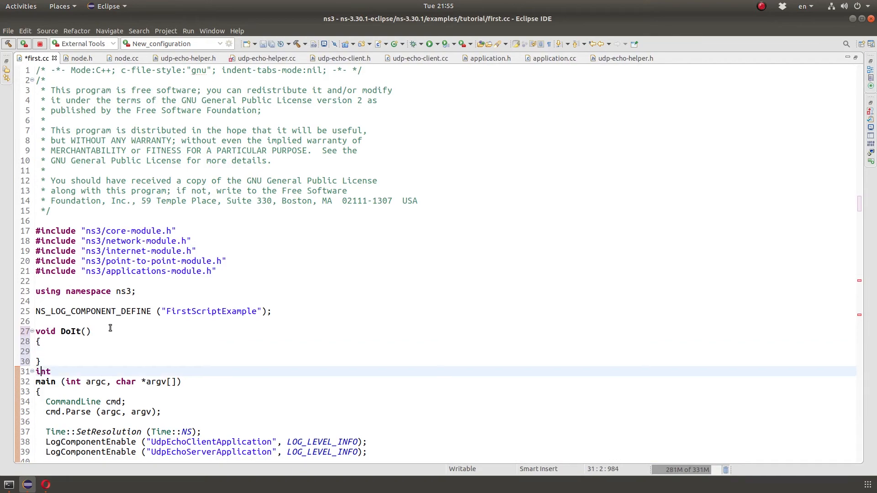
scroll(down, 3)
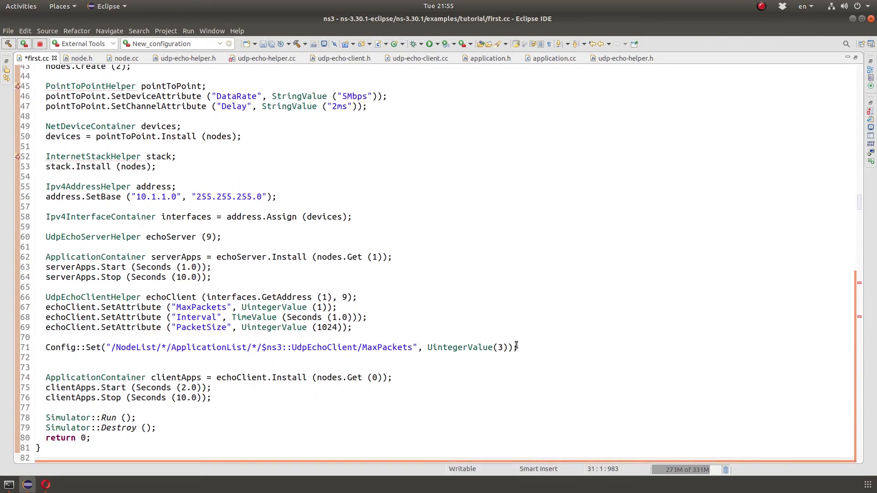
triple_click(224, 347)
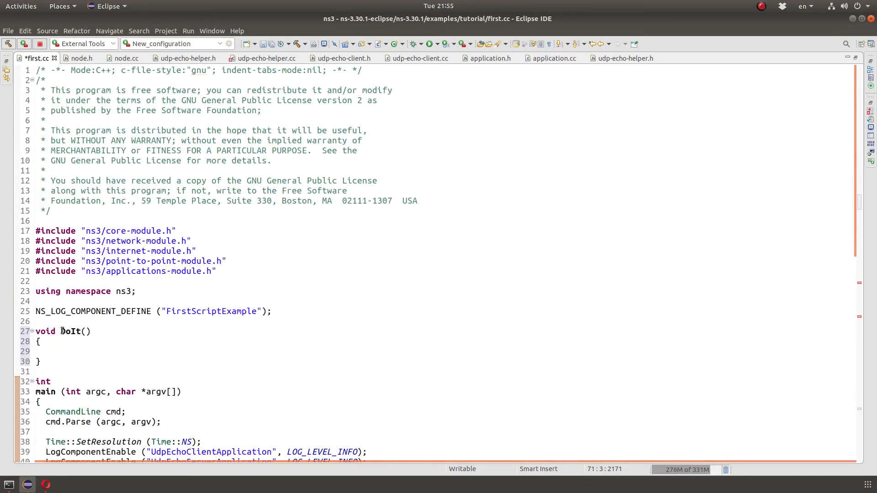
text(Config::Set("/NodeList/*/ApplicationList/*/$ns3::UdpEchoClient/MaxPackets", UintegerValue(3));)
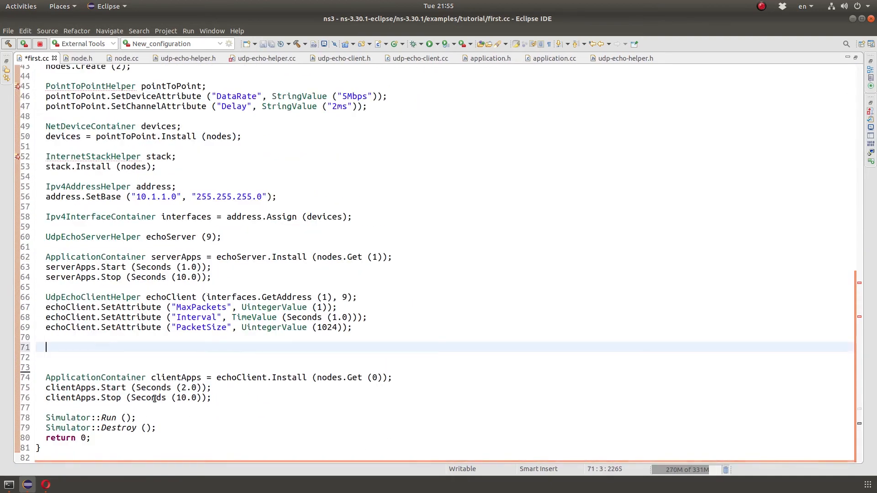
- Add Simulator::Schedule(Seconds(0), &DoIt); to main and save first.cc
text(Simulator)
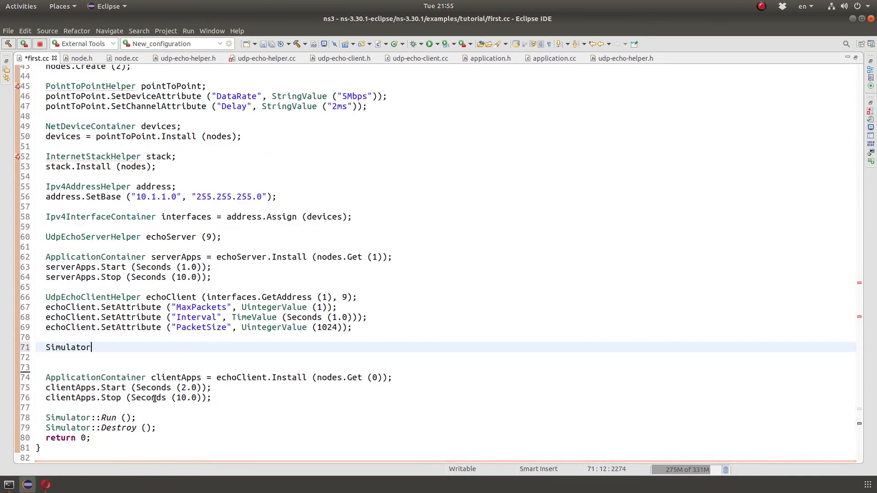
text(::Schedule)
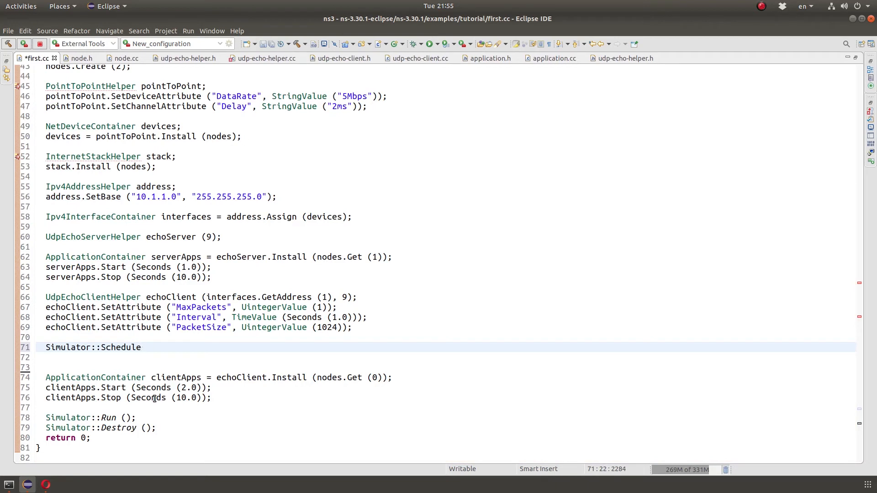
text((Second))
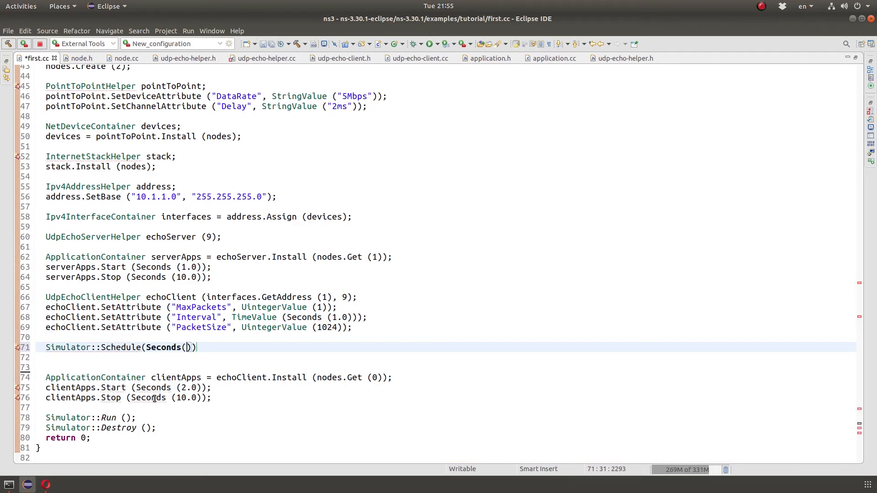
text(0)
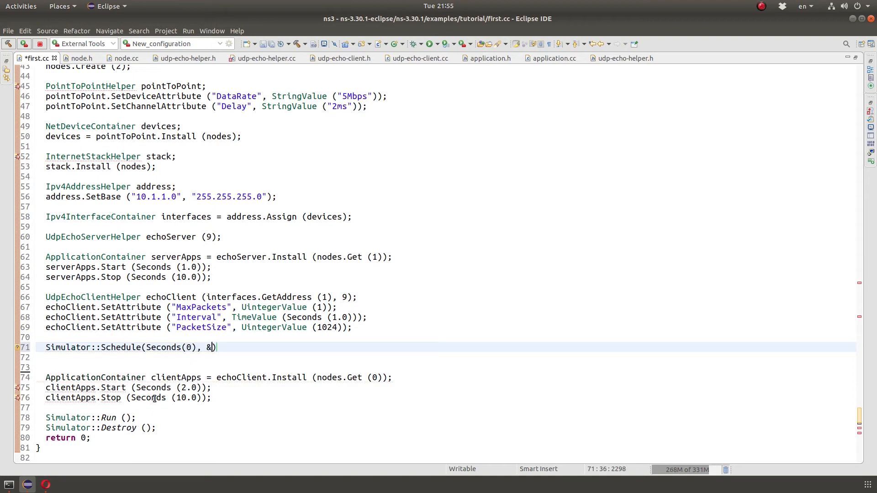
text(DoI)
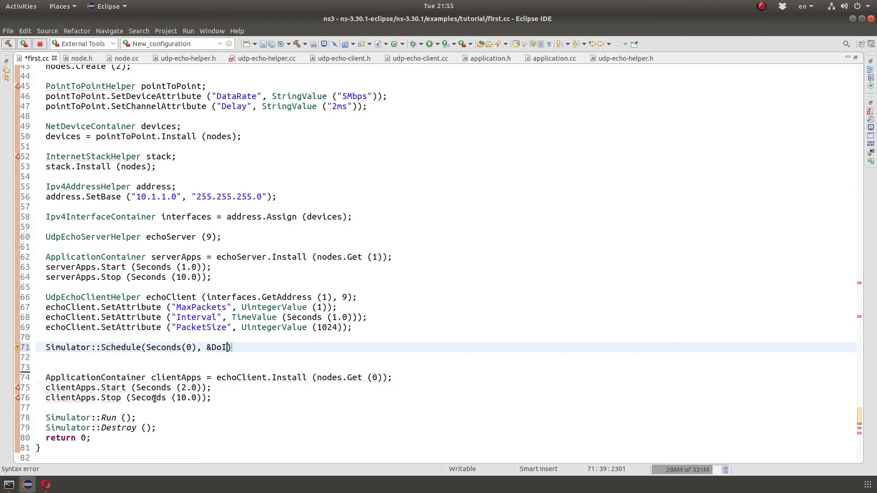
text(t)')
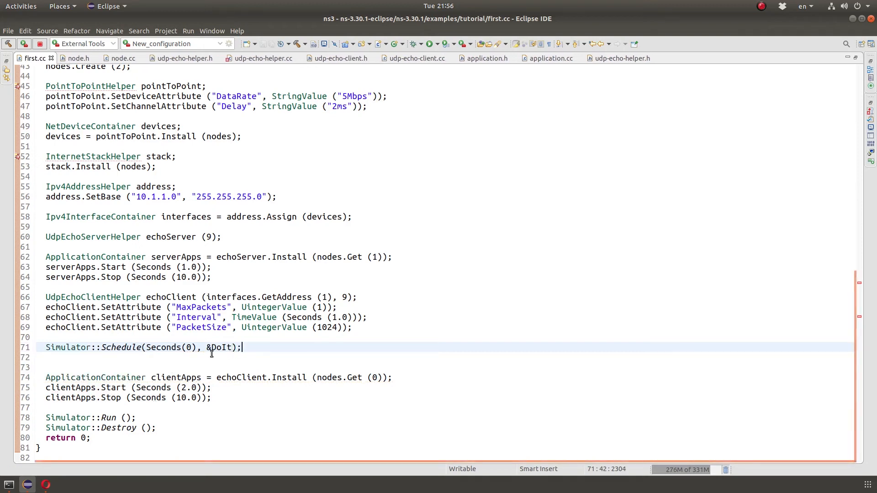
click(9, 485)
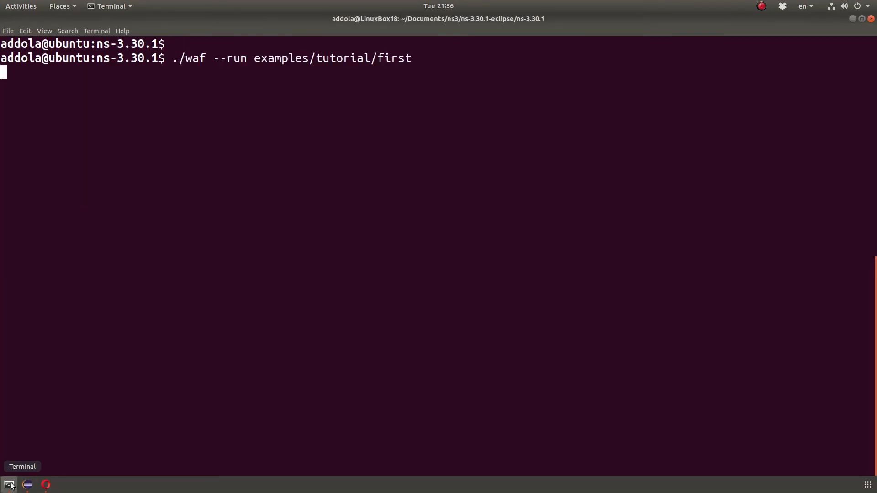
- Run ./waf --run examples/tutorial/first and select the output showing three 1024-byte packets
key(Return)
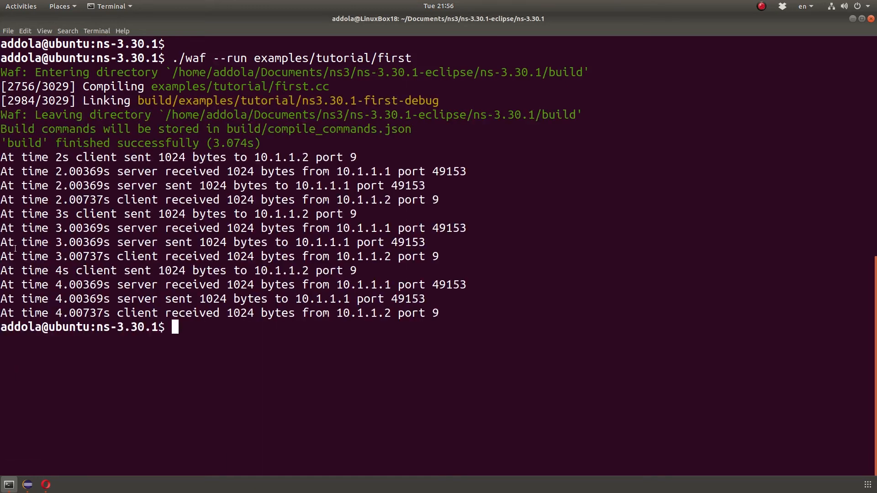
drag(0, 157, 82, 200)
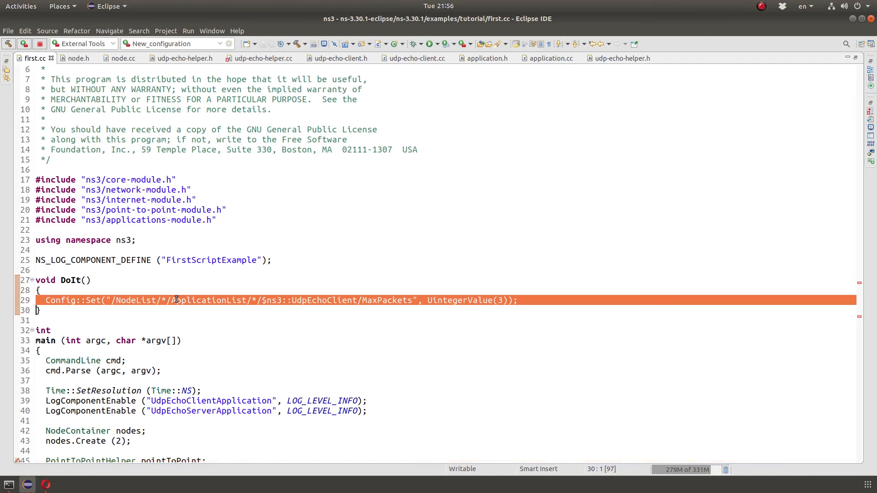
double_click(134, 342)
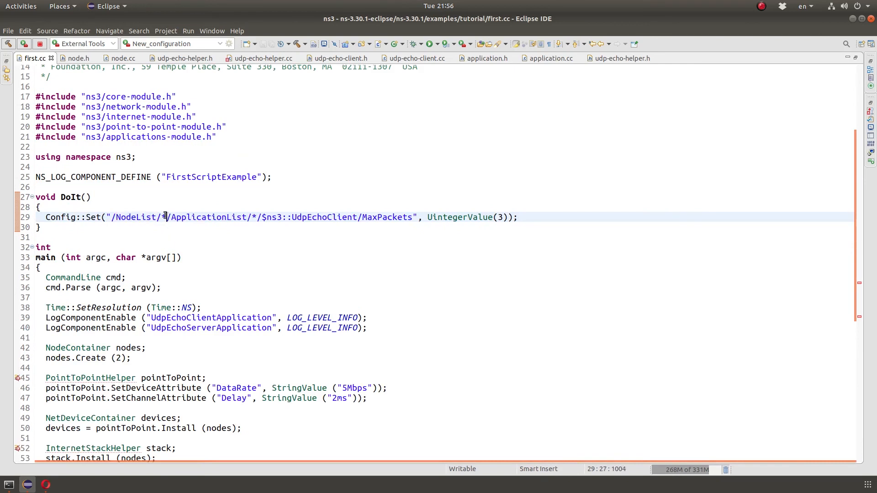
text(1)
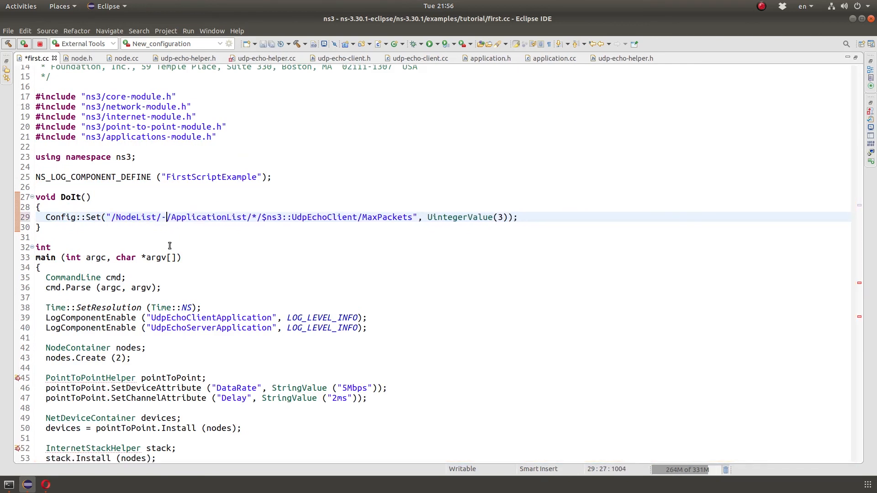
key(BackSpace)
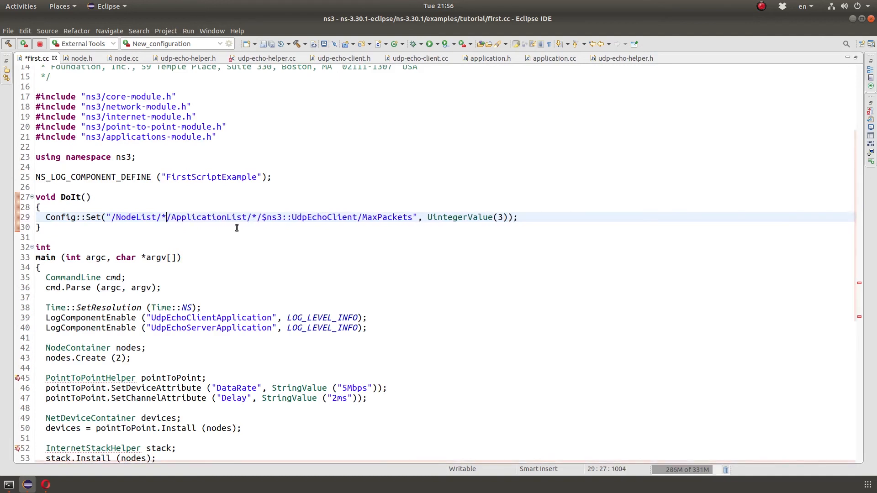
text(0)
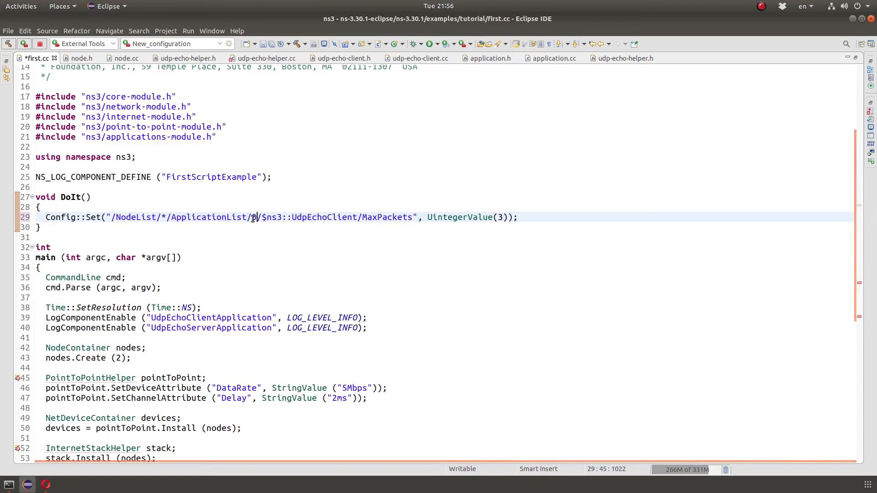
key(BackSpace)
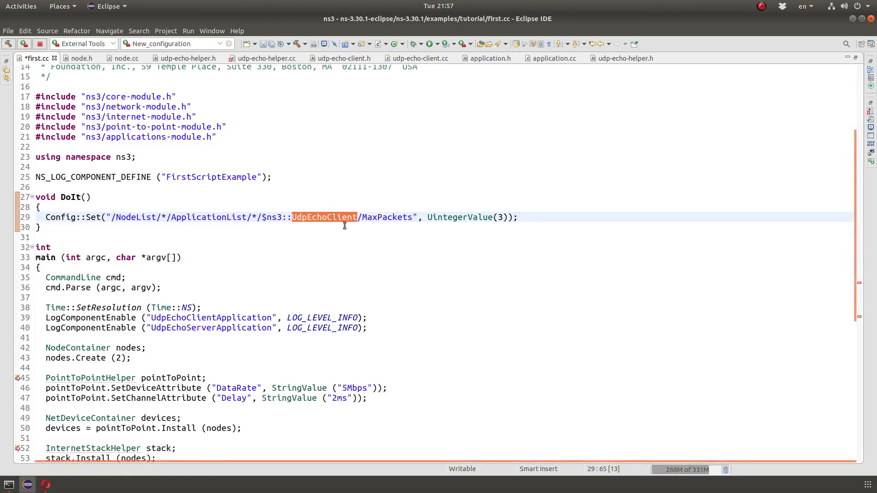
double_click(384, 217)
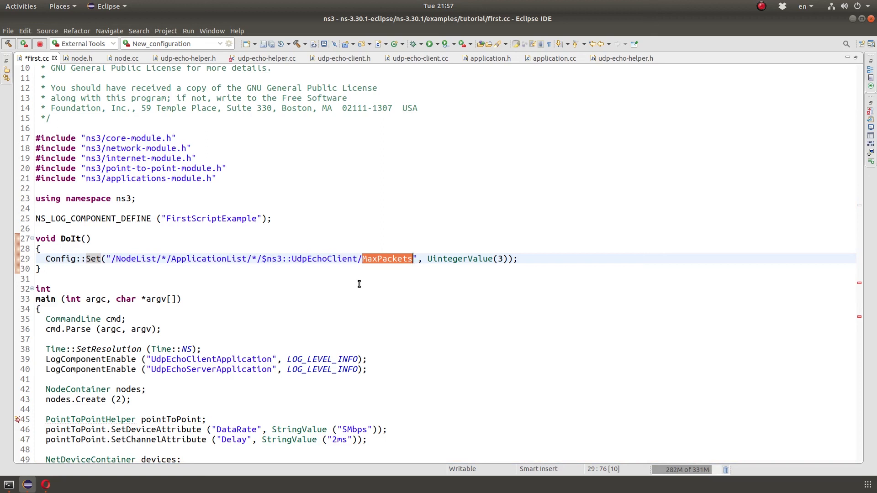
mouse_move(402, 269)
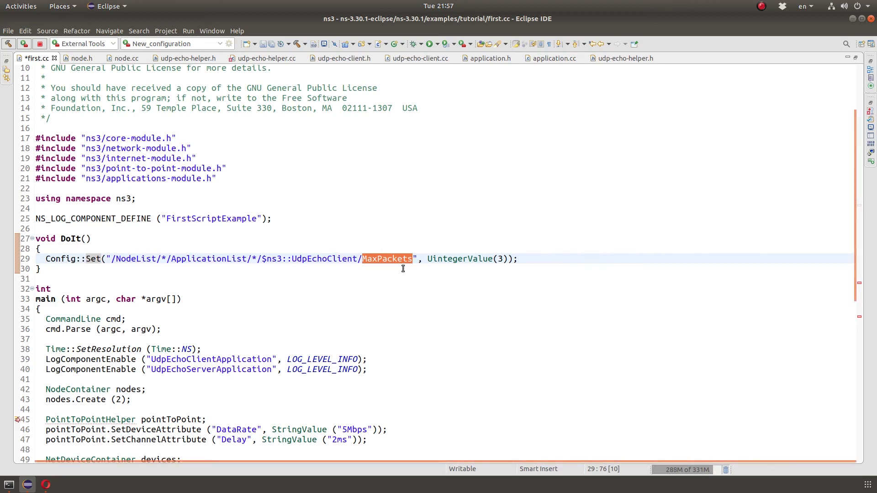